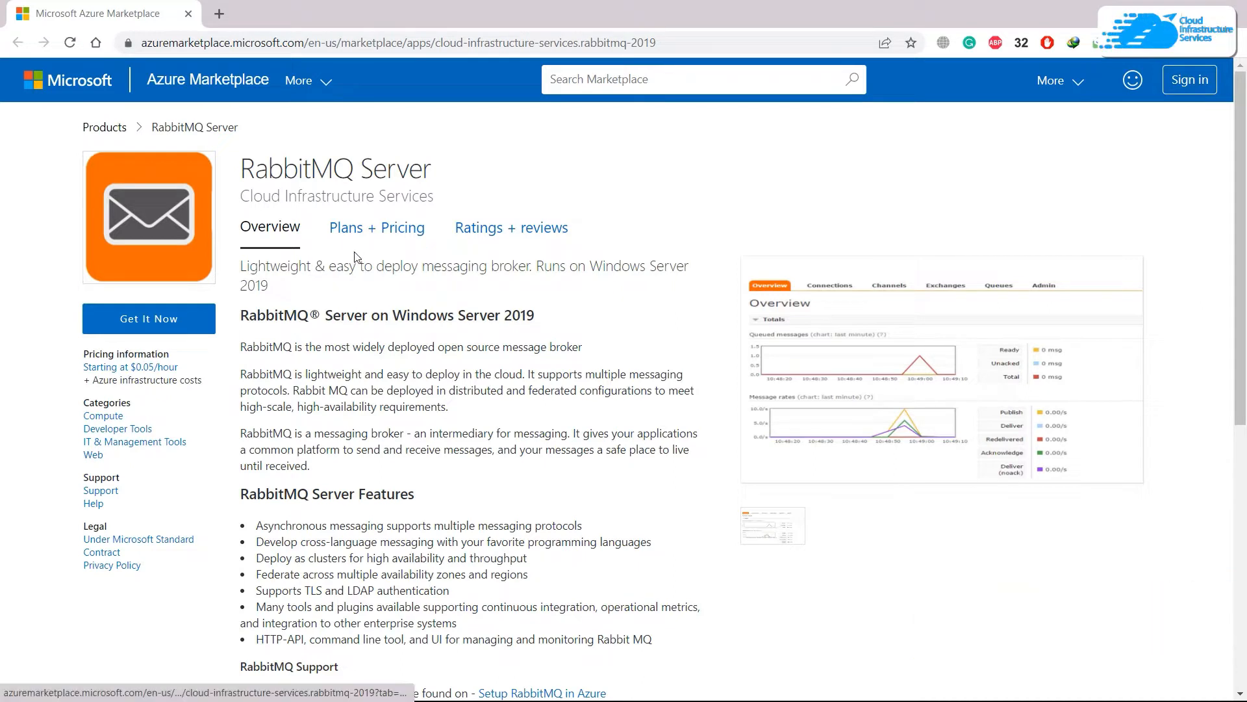
pyautogui.moveTo(581, 303)
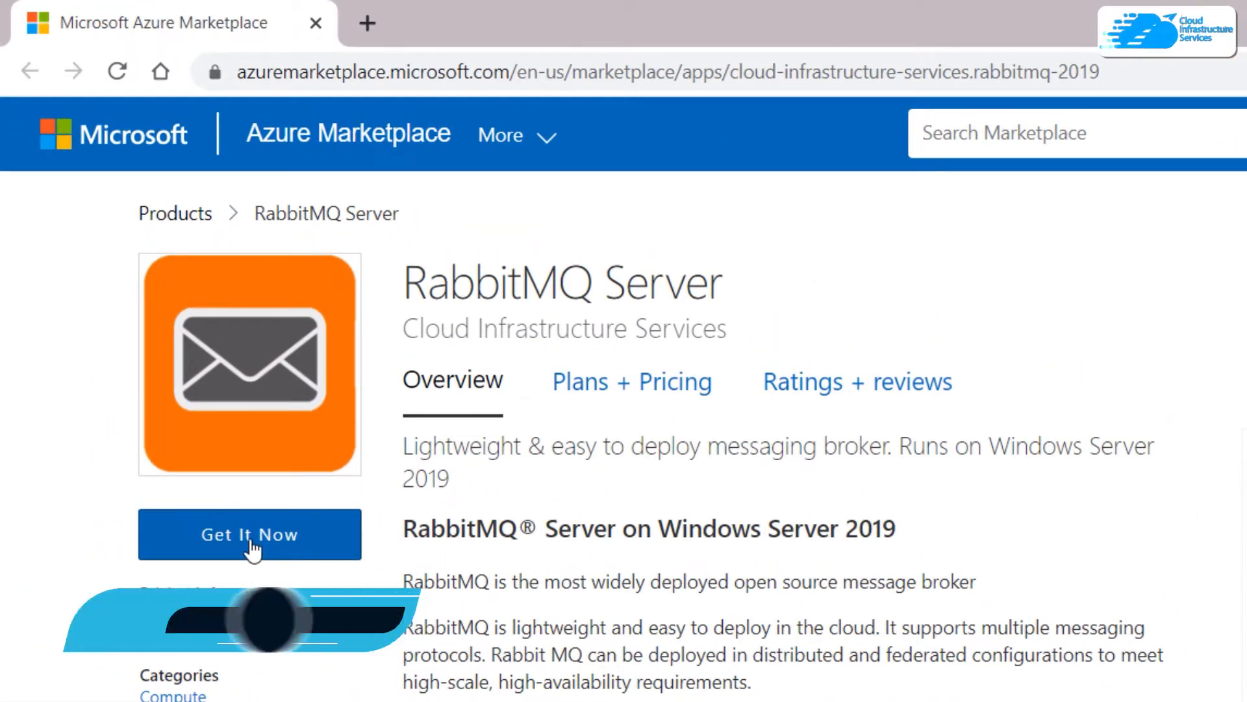
# - Get the RabbitMQ Server offer into the Azure portal and start creating a VM from it
pyautogui.click(250, 534)
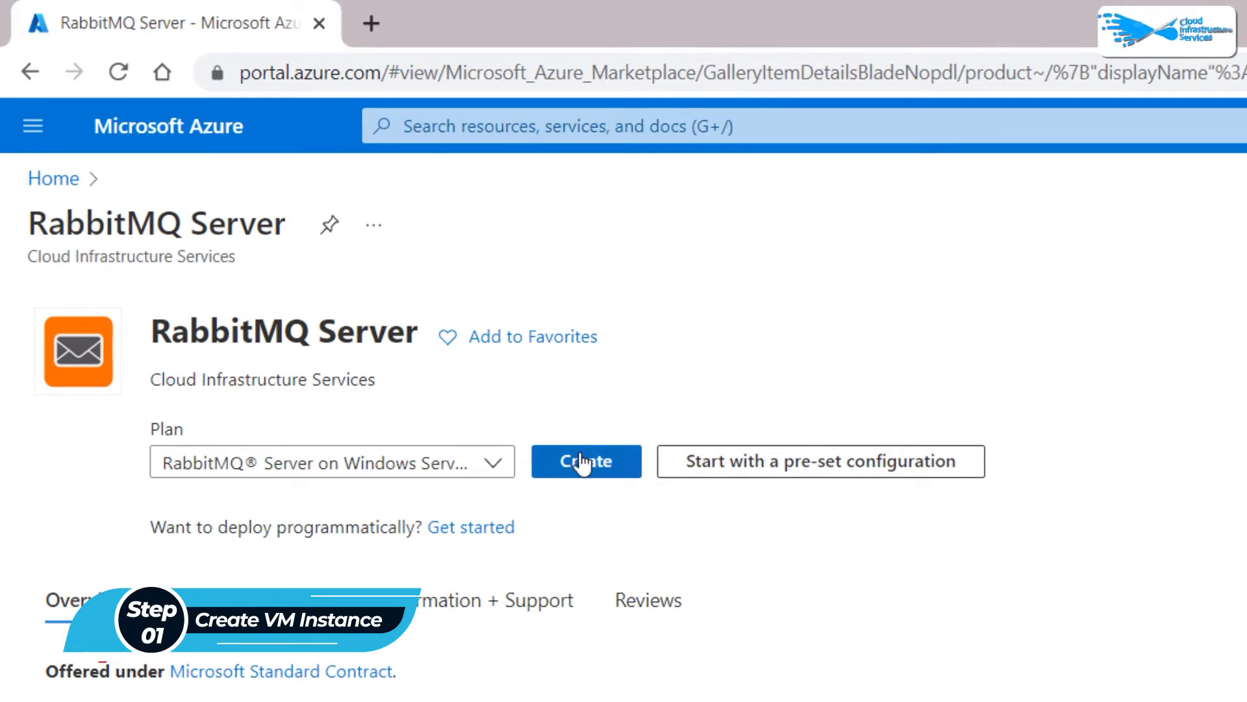
pyautogui.click(586, 461)
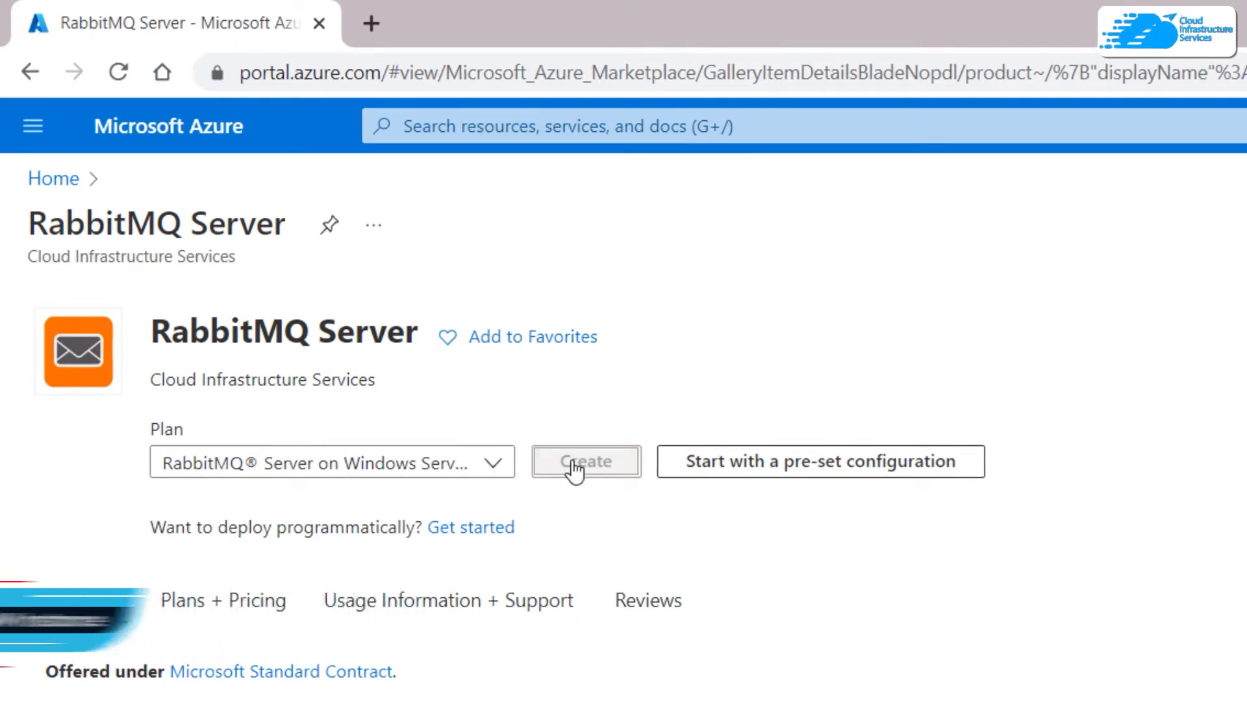
# - Assign the Cloud_Infrastructure_Services resource group and name the virtual machine 'Rbbi'
pyautogui.click(586, 461)
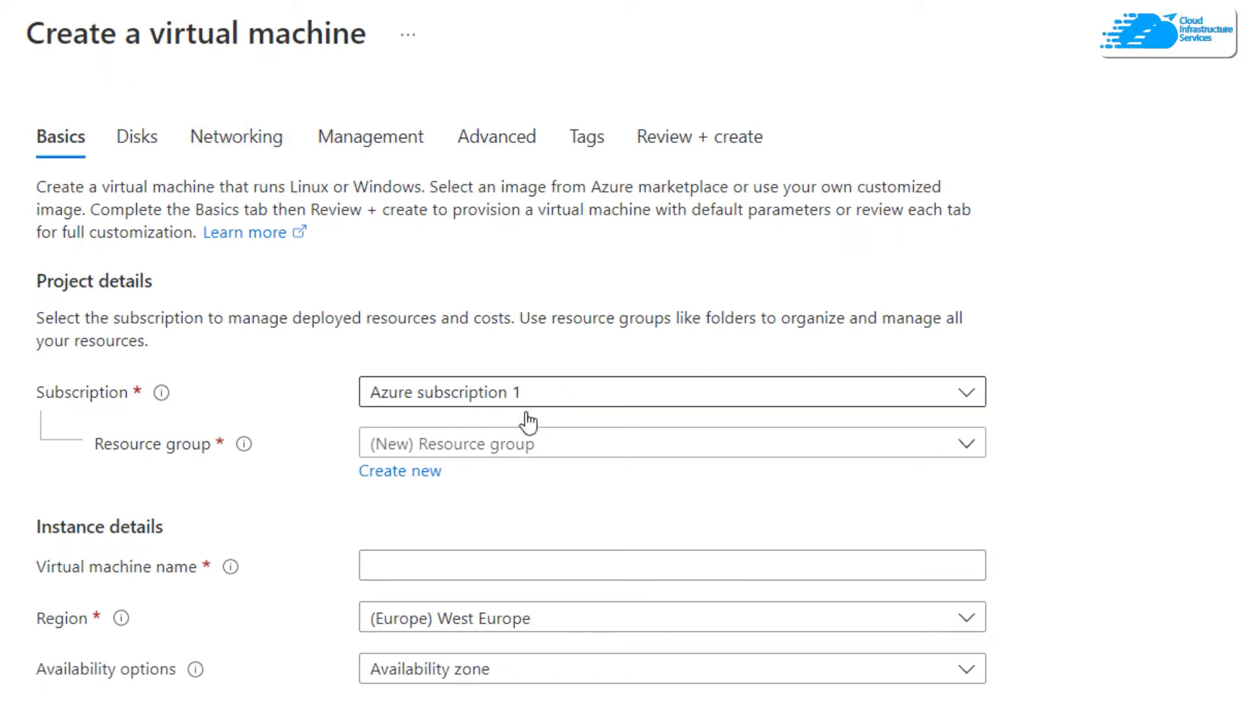
pyautogui.moveTo(485, 465)
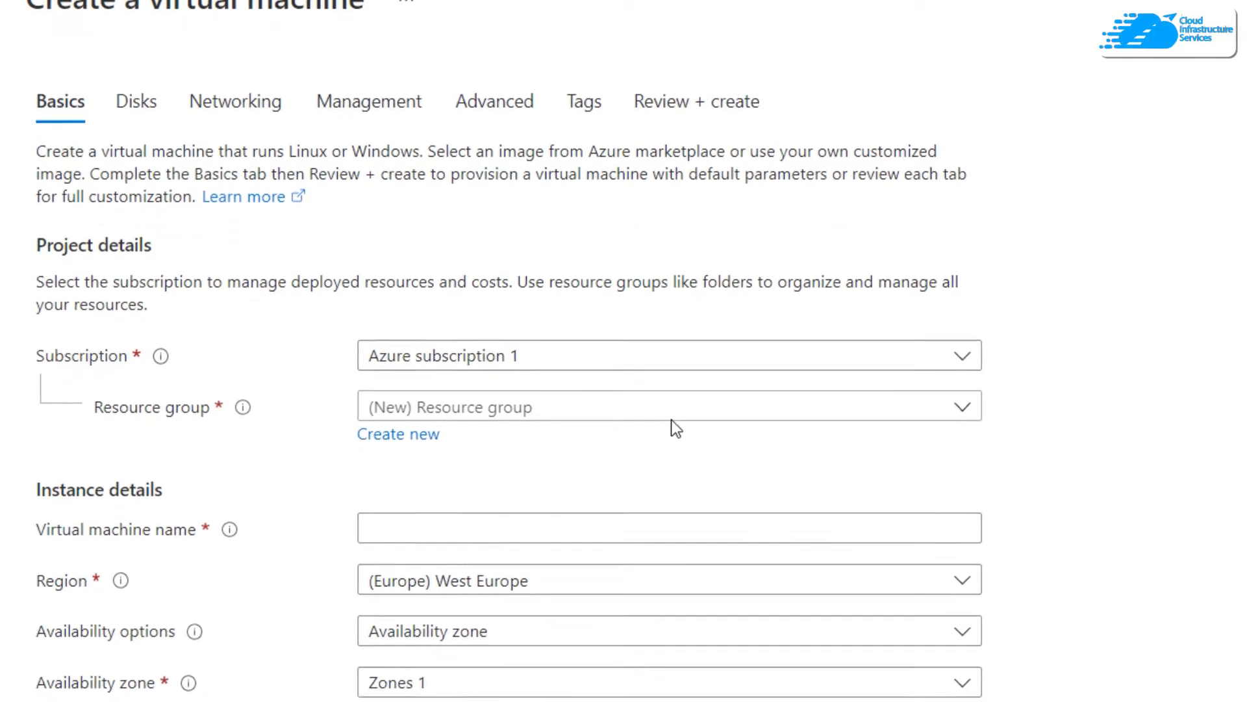
pyautogui.click(668, 407)
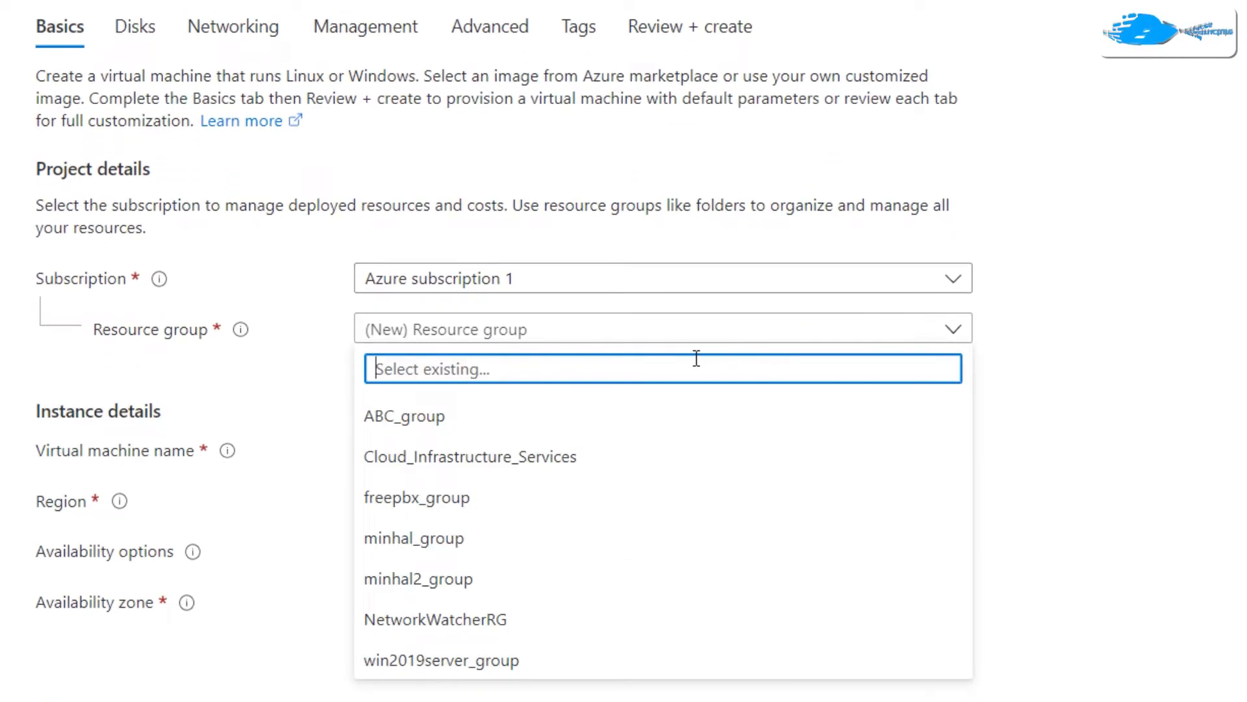
pyautogui.moveTo(444, 472)
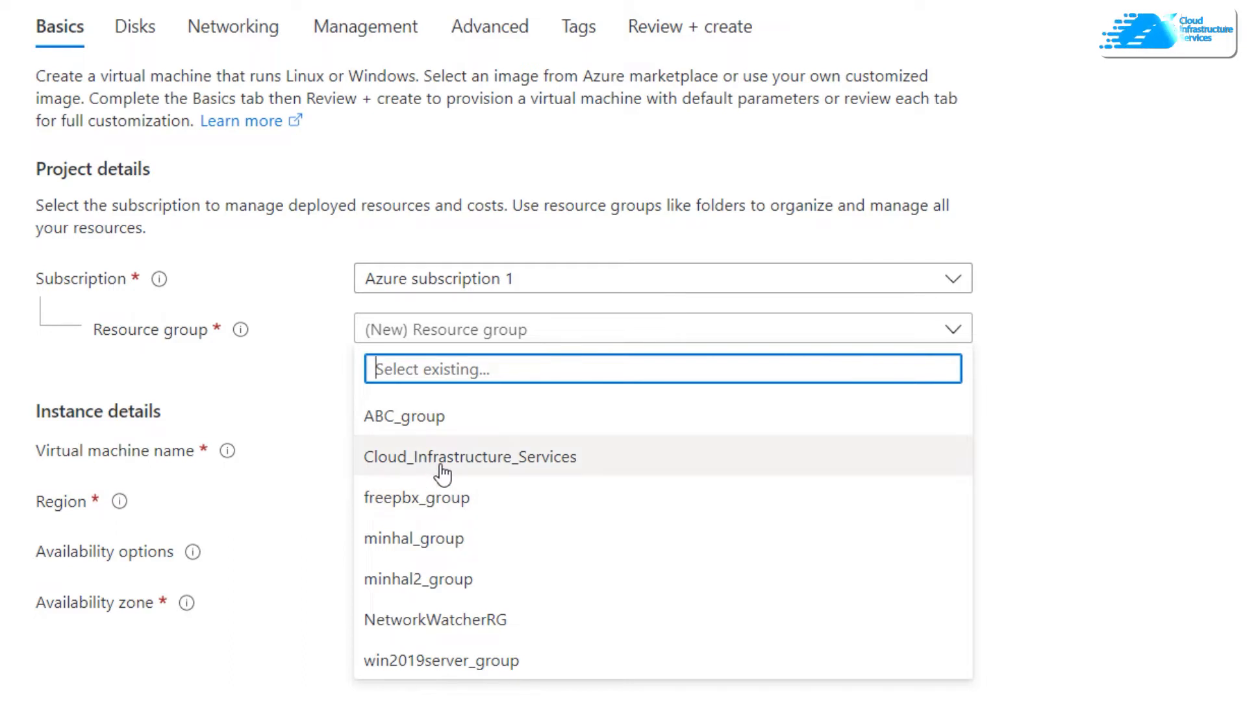
pyautogui.click(469, 456)
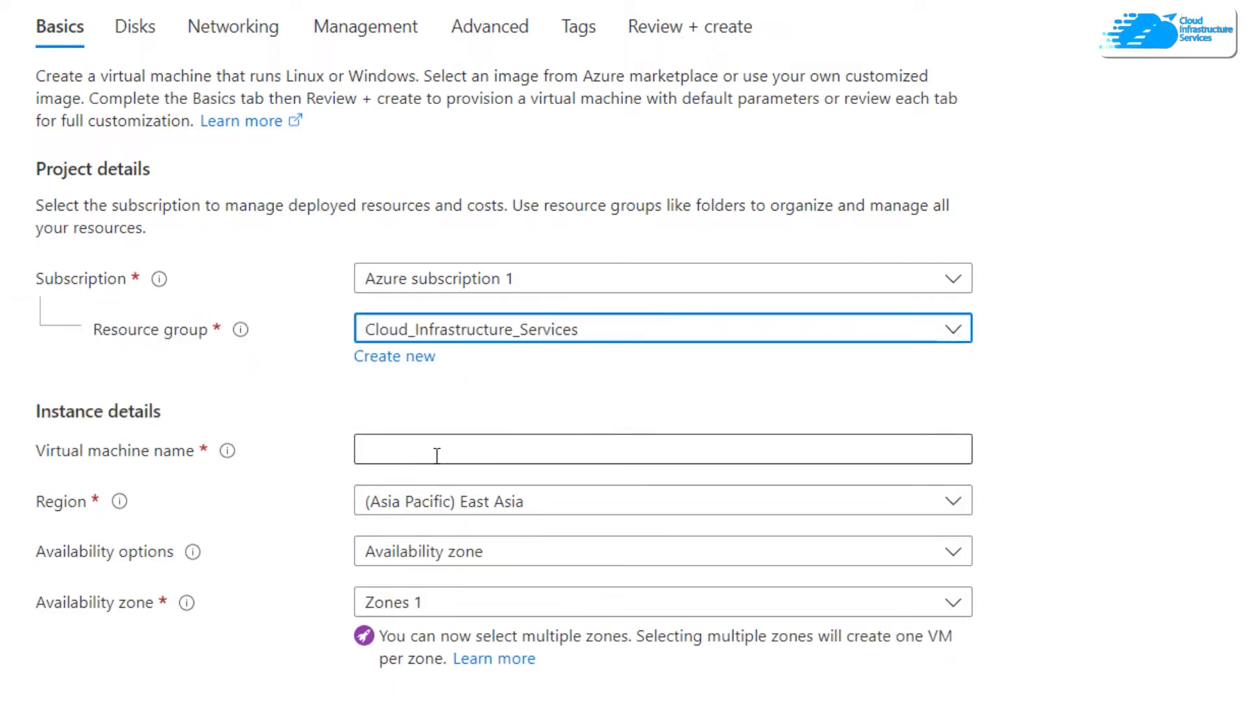
pyautogui.click(662, 448)
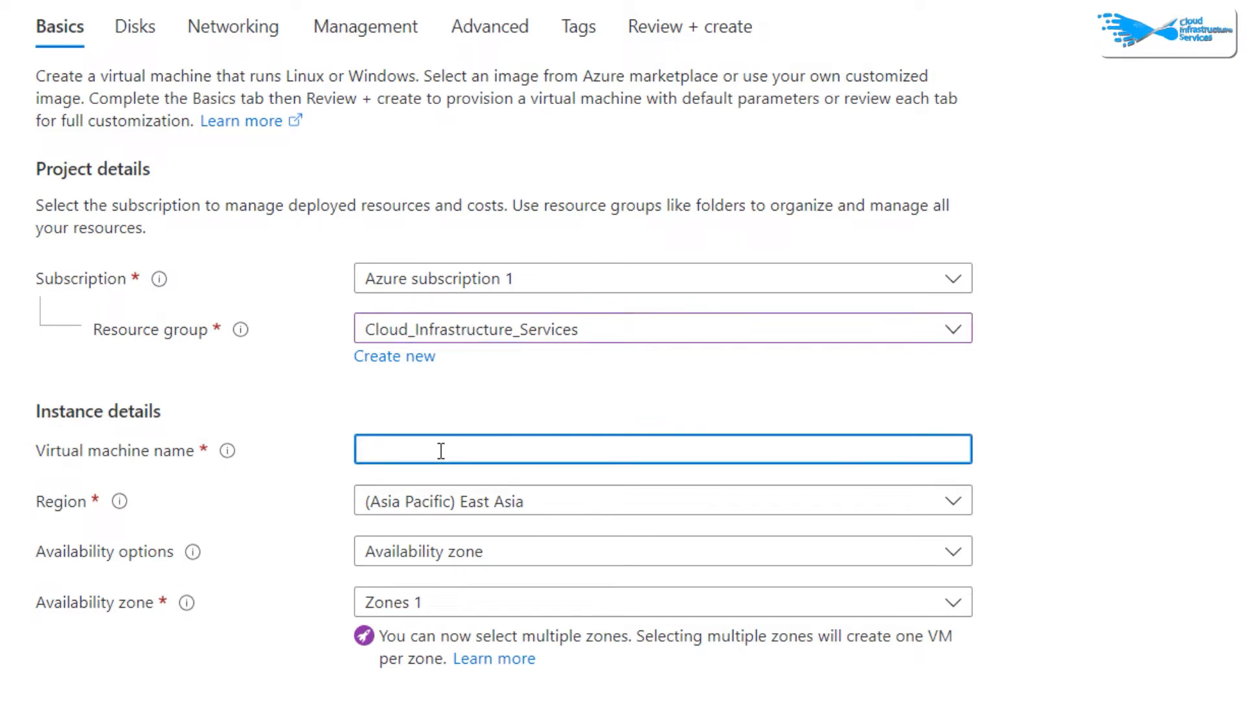
pyautogui.write('Rbbit')
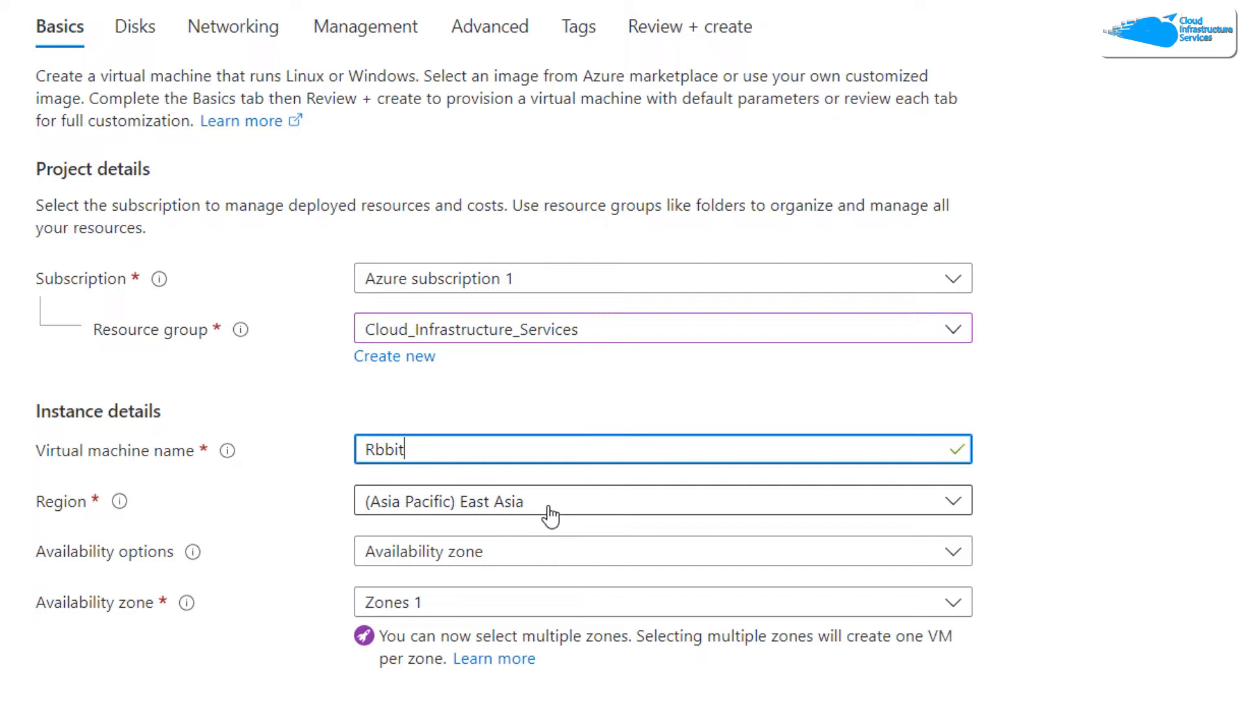
pyautogui.moveTo(442, 608)
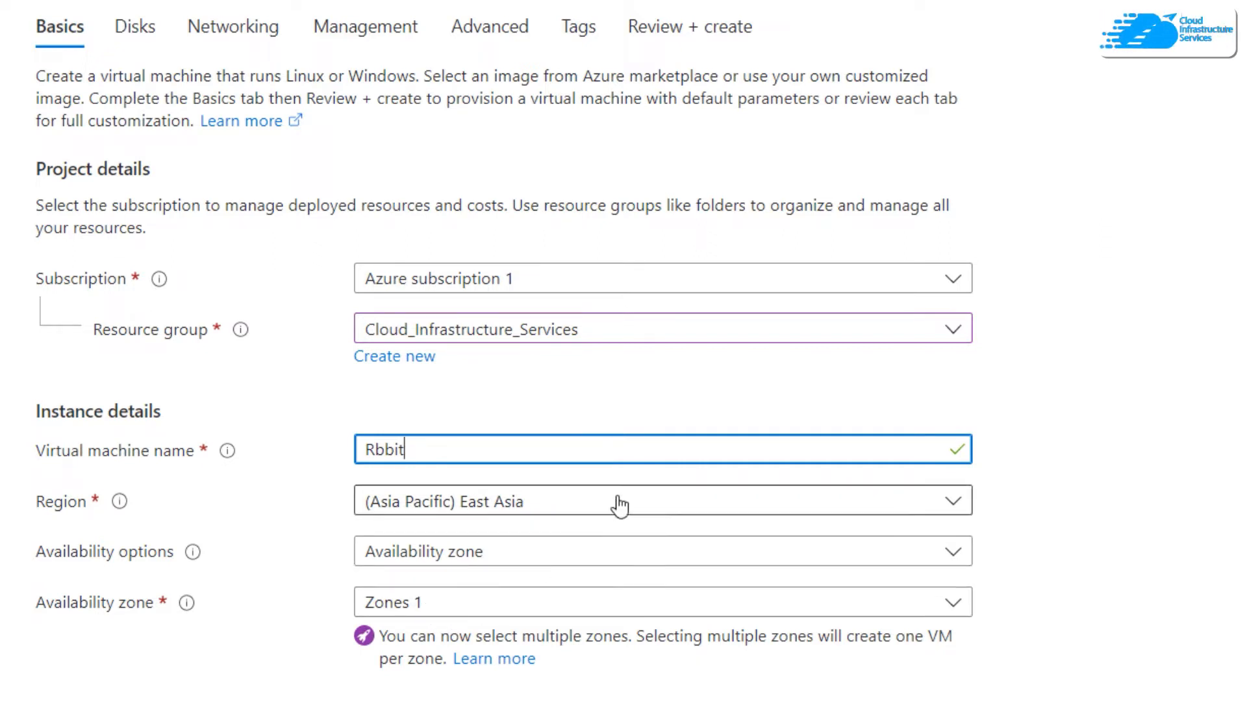
pyautogui.scroll(-3)
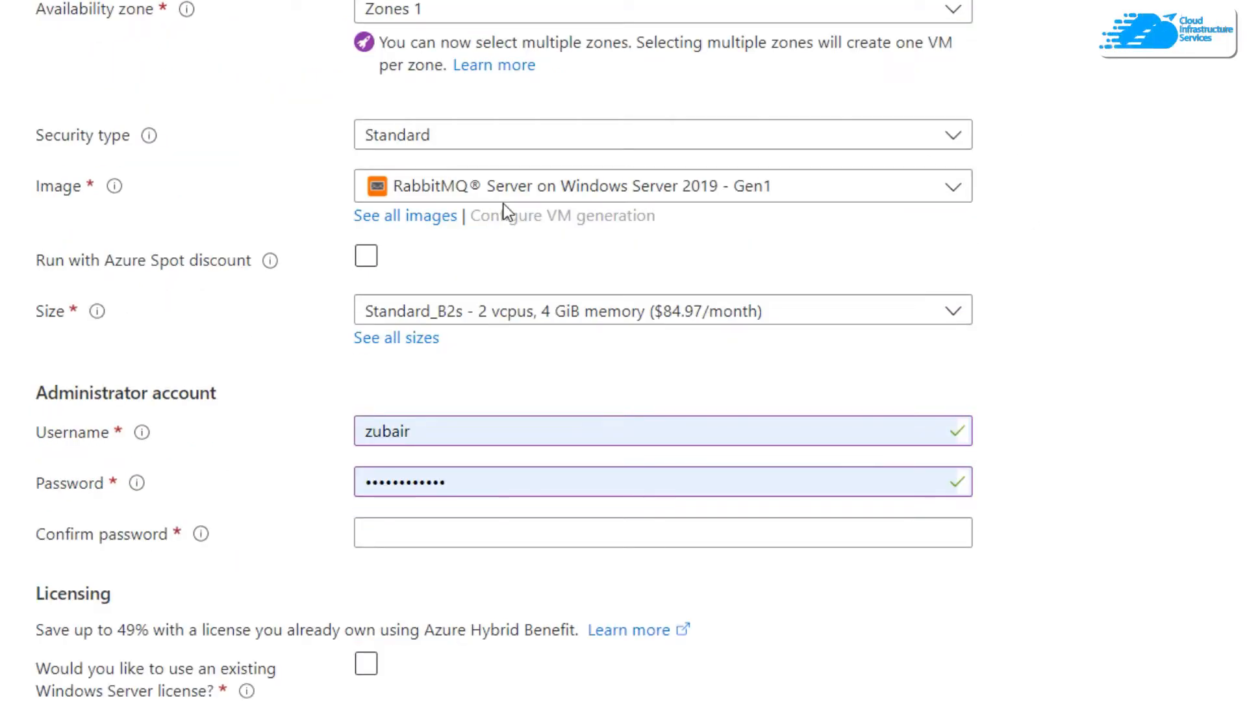
pyautogui.moveTo(569, 223)
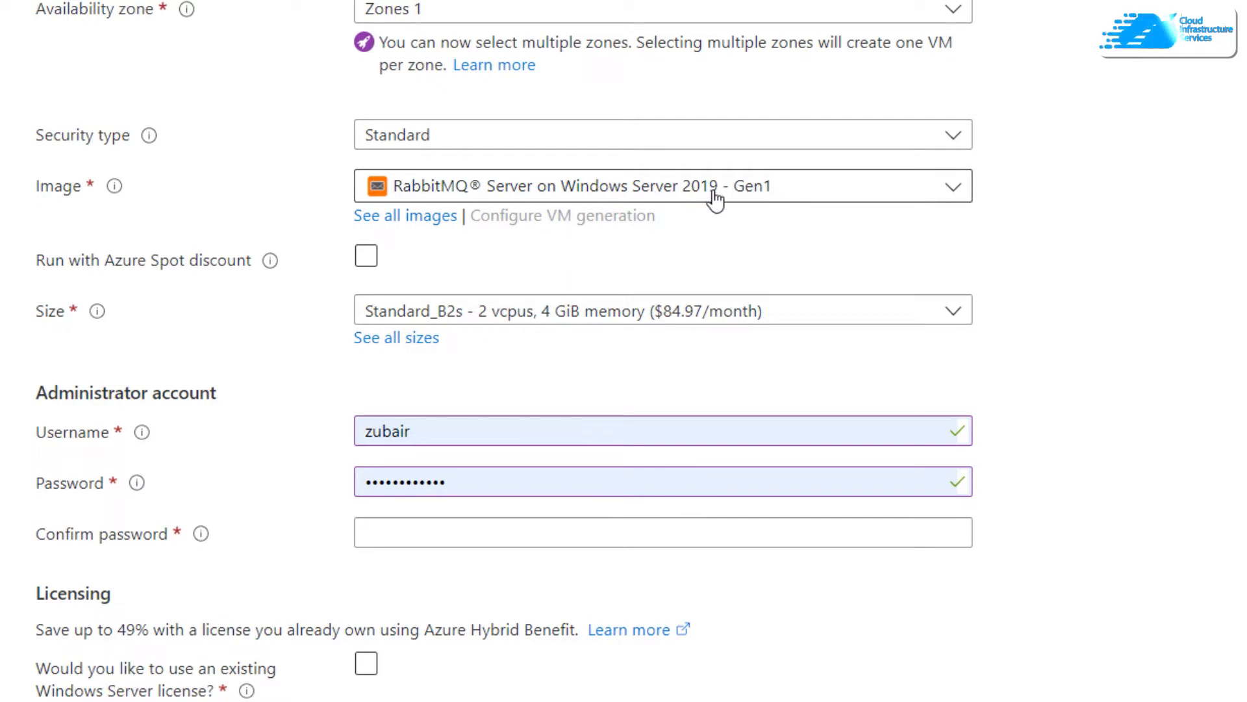
pyautogui.moveTo(354, 332)
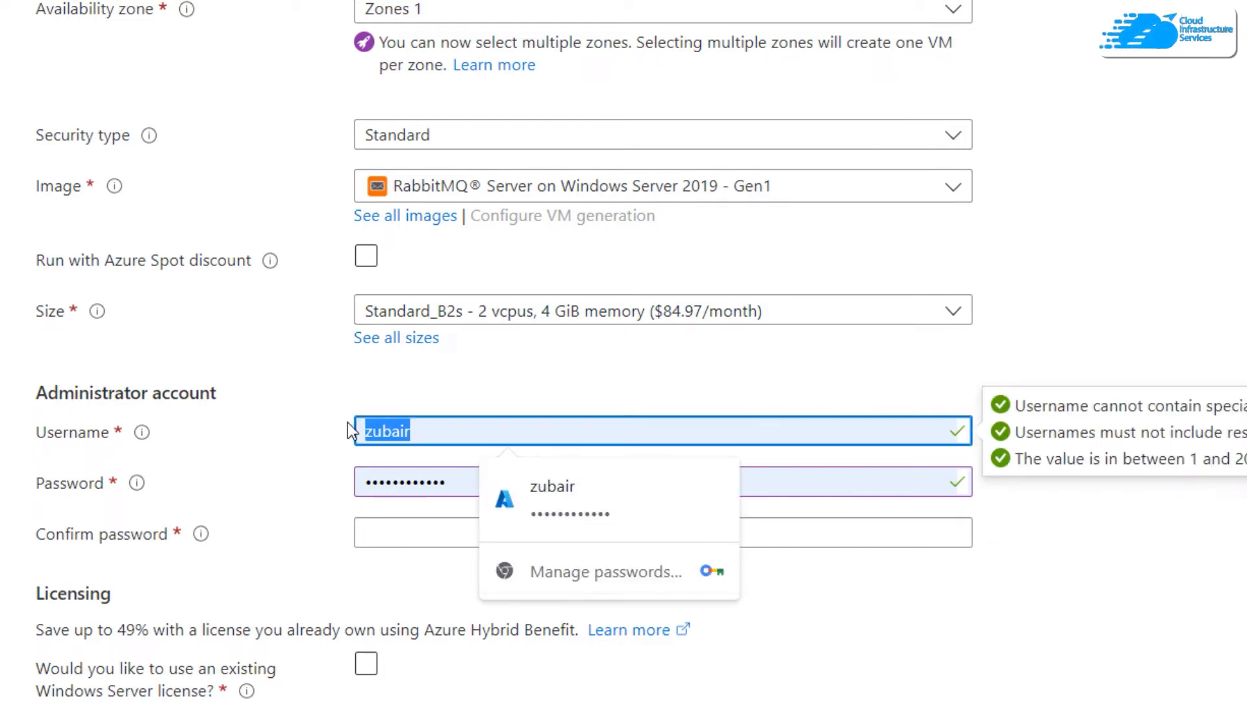
# - Enter administrator username Rabbirmq and fill in the password confirmation
pyautogui.write('R')
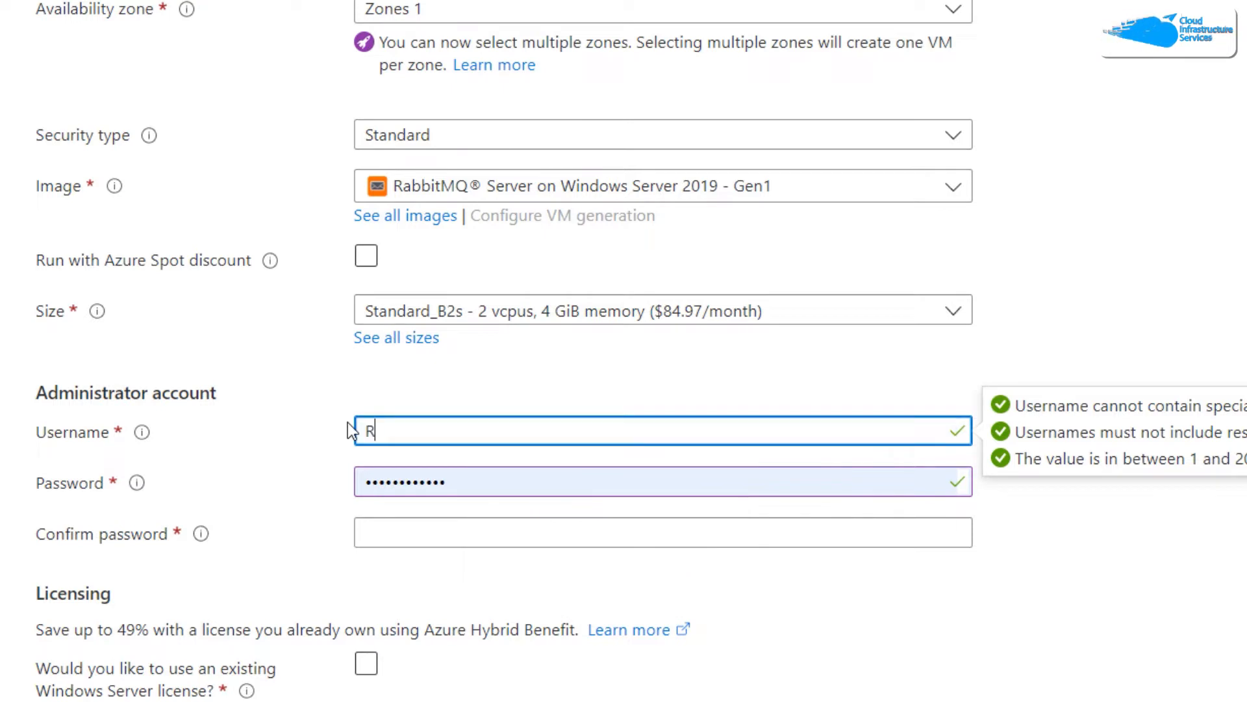
pyautogui.write('abbirmq')
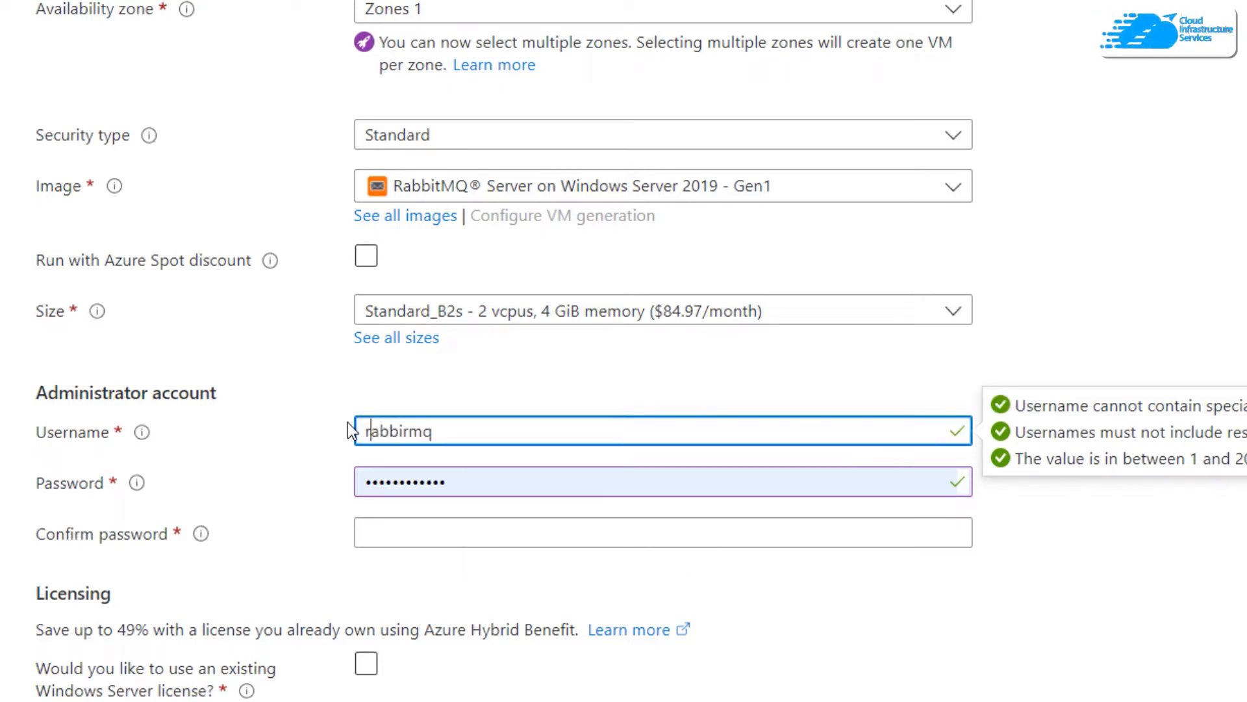
pyautogui.click(660, 481)
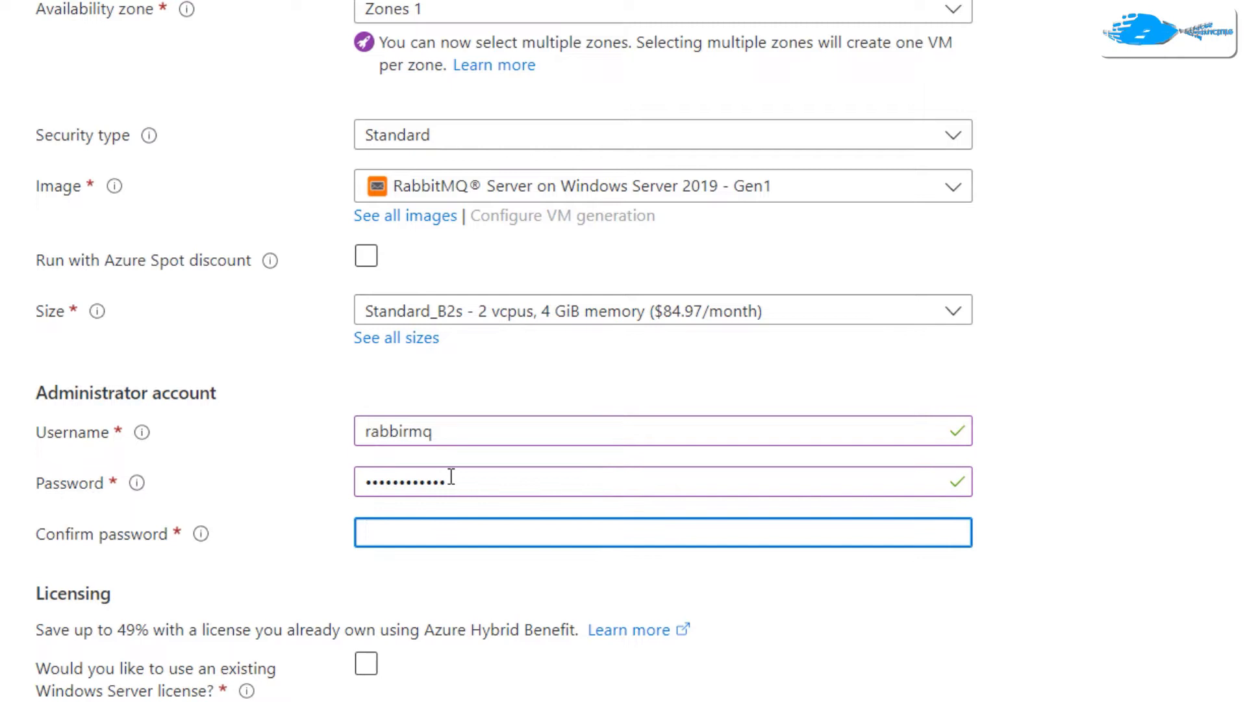
pyautogui.write('•••')
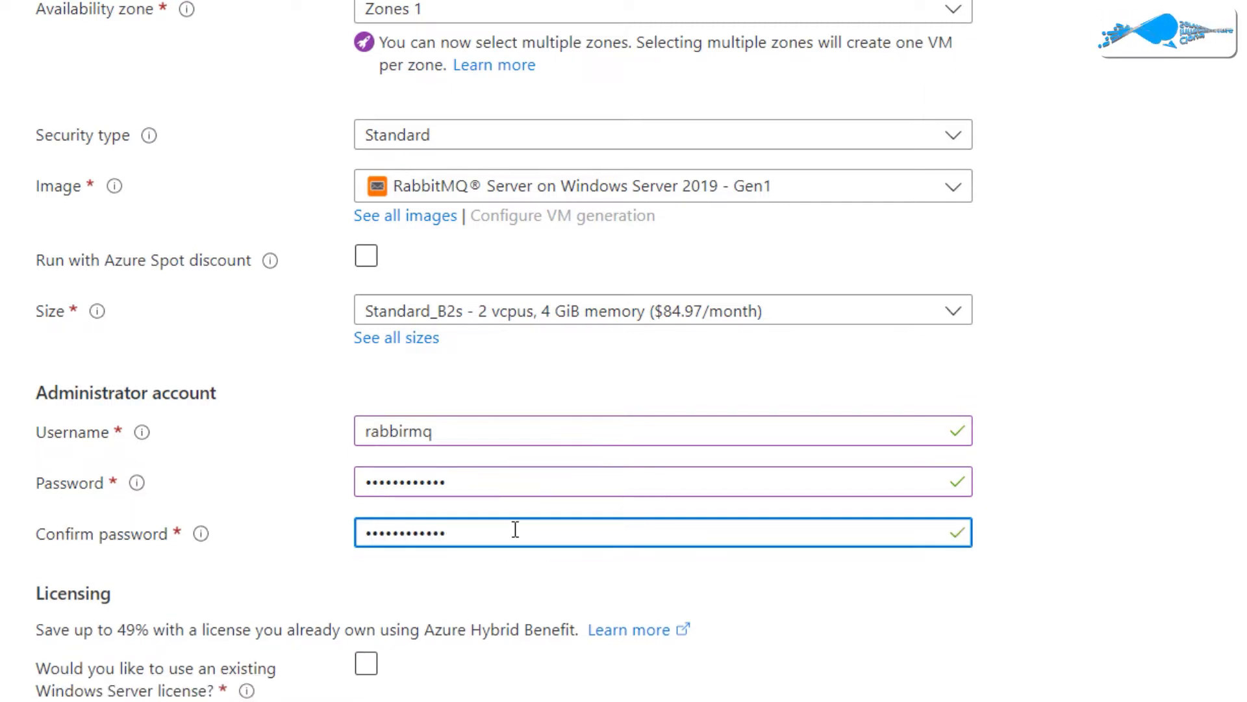
pyautogui.scroll(-3)
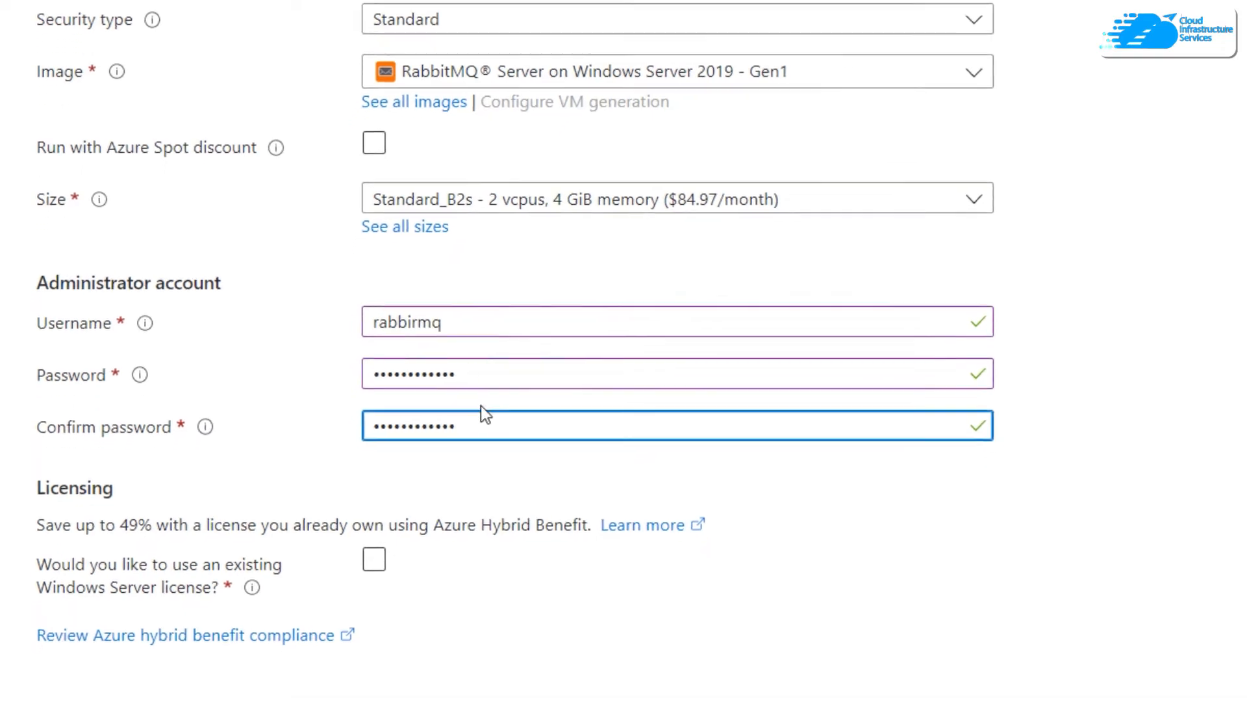
pyautogui.scroll(-3)
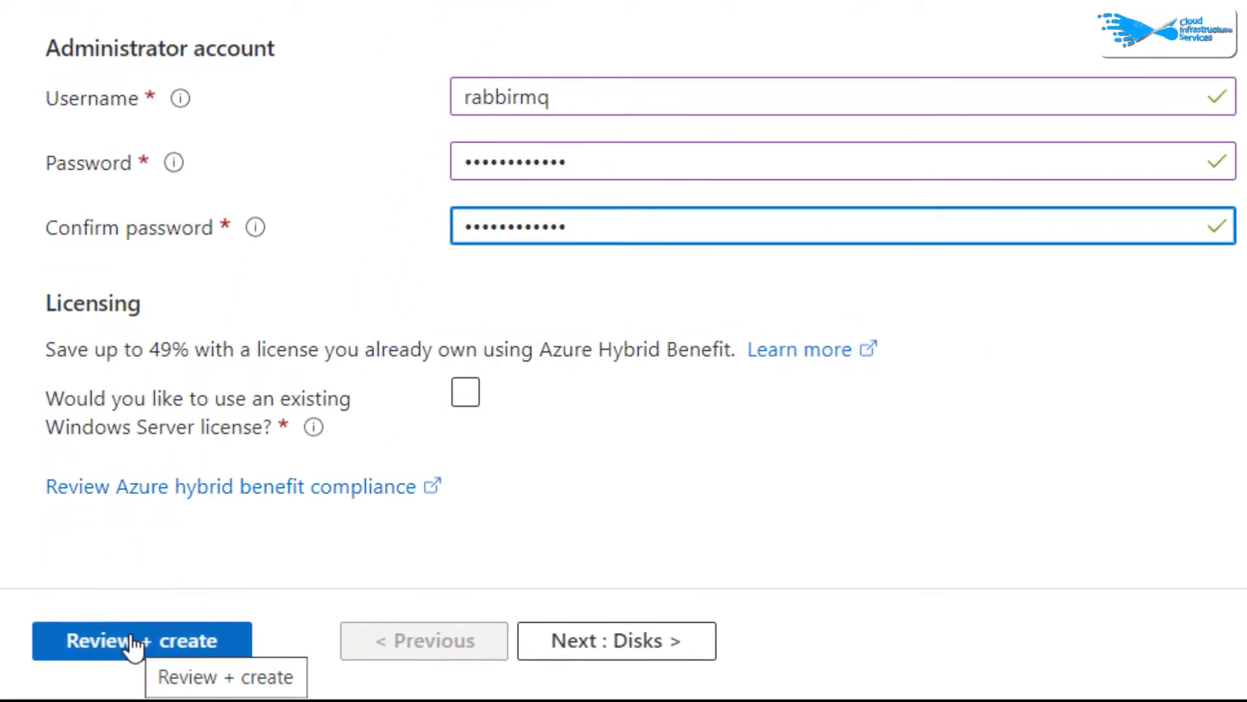
# - Review the VM settings and submit it for deployment
pyautogui.click(141, 641)
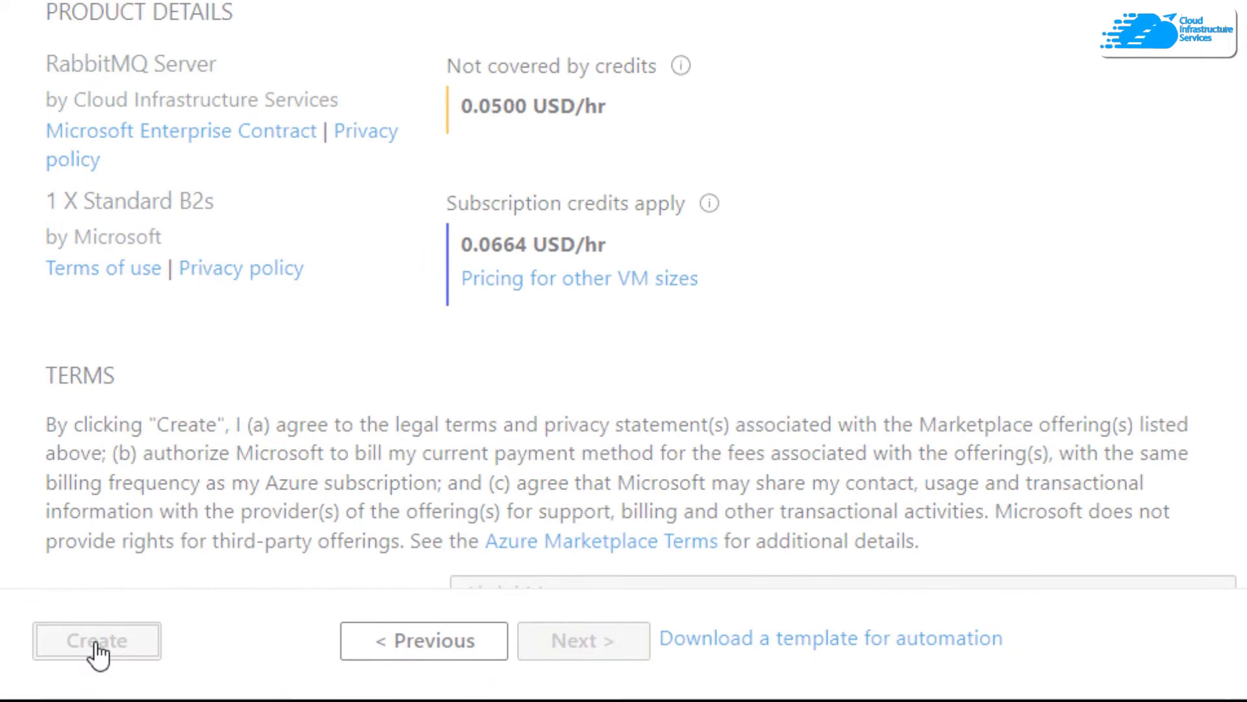
pyautogui.click(95, 639)
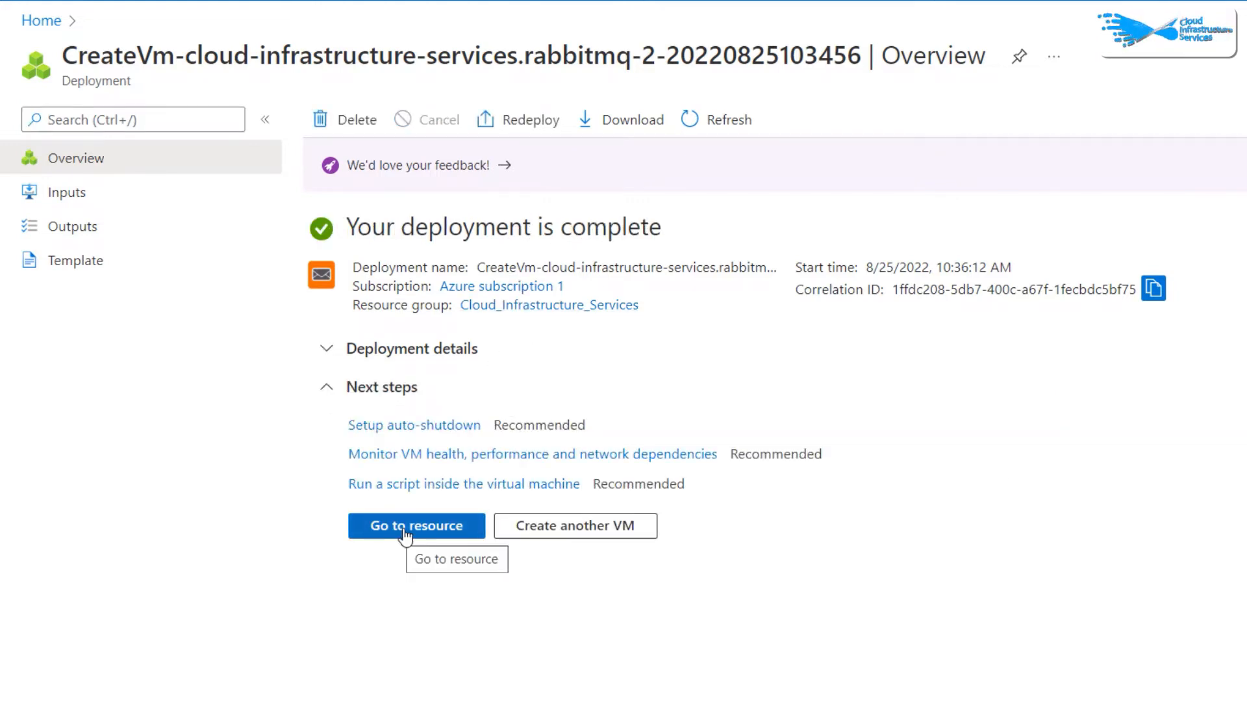
# - Go to the deployed rabbit VM's overview and bring up its connection options
pyautogui.click(416, 525)
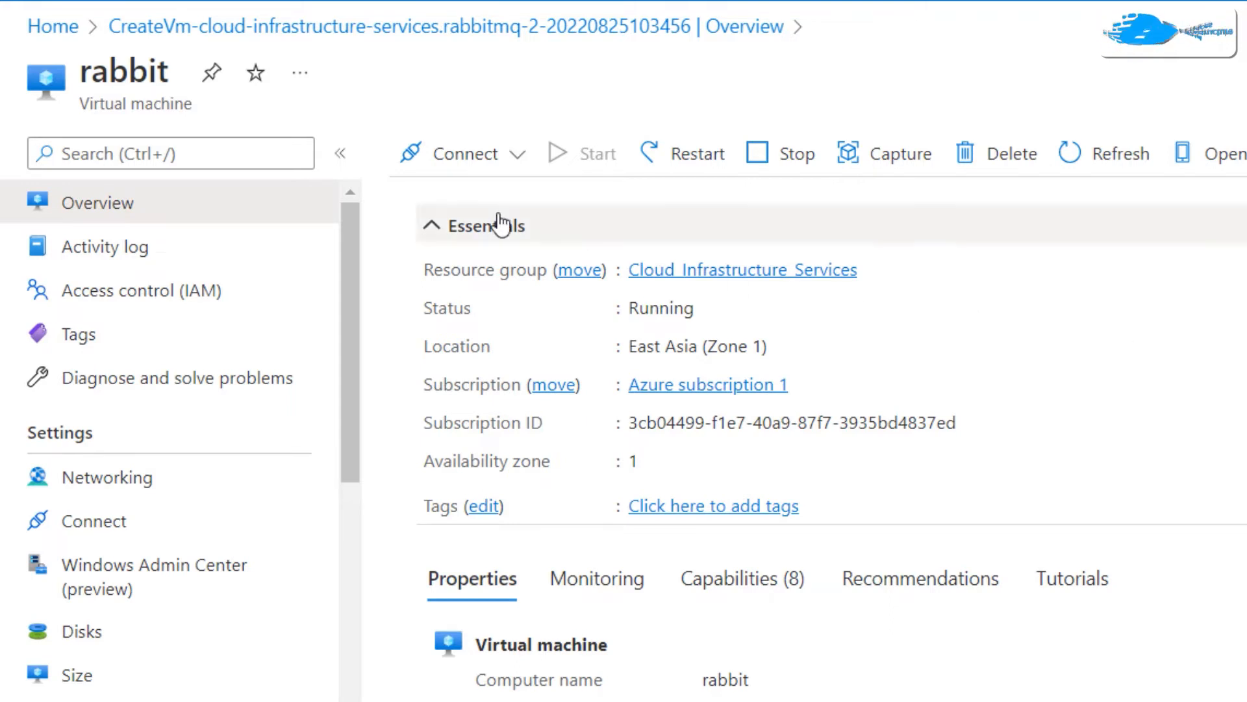
pyautogui.click(466, 154)
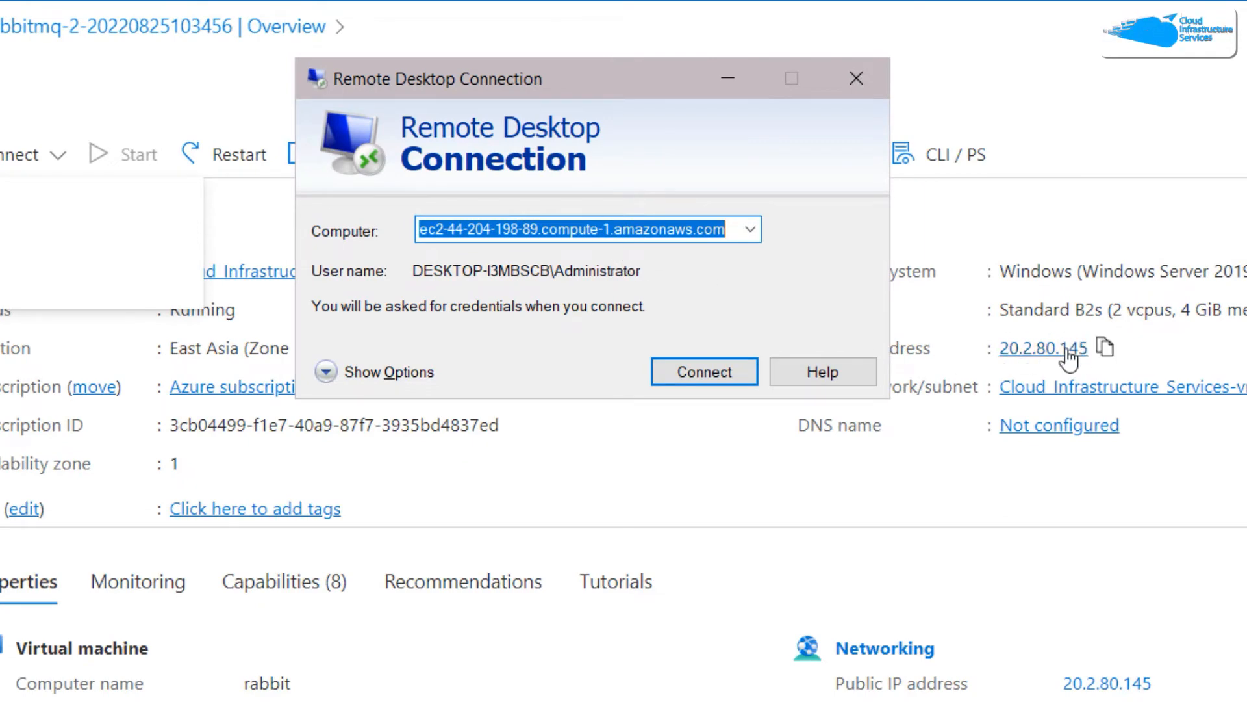
pyautogui.moveTo(616, 261)
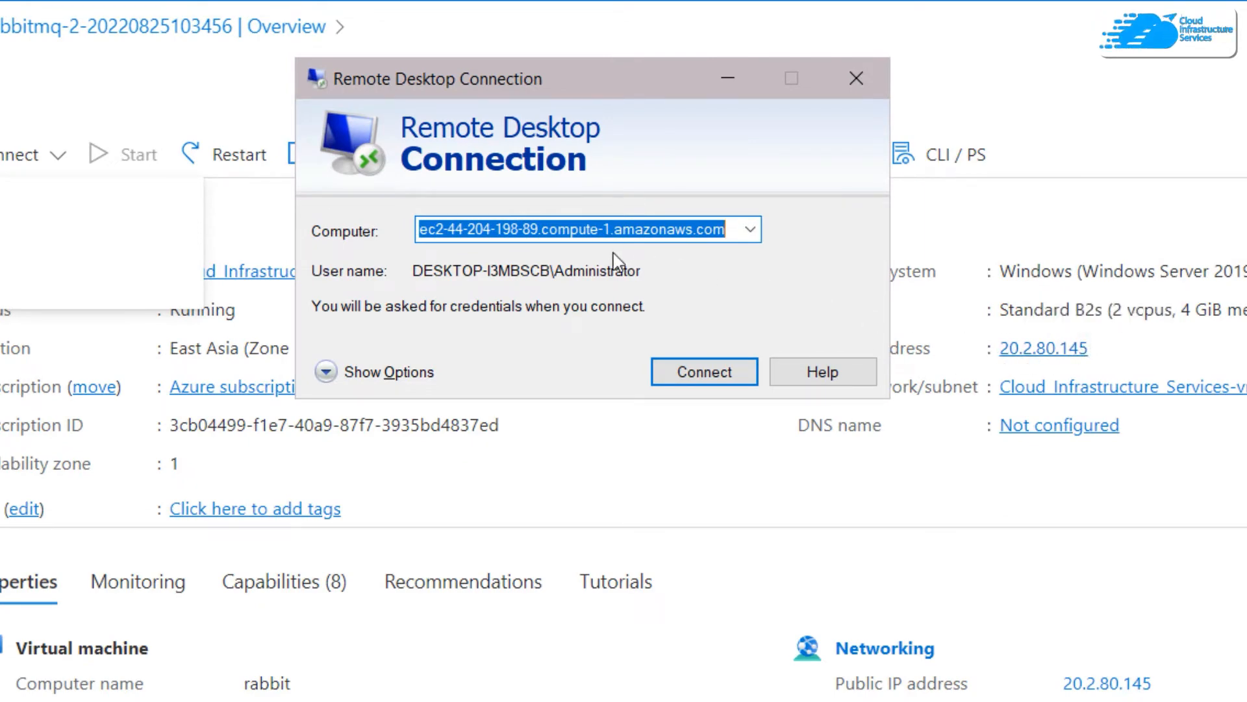
# - Connect Remote Desktop to 20.2.80.145 as rabbitmq and accept the certificate warning
pyautogui.write('20.2.80.145')
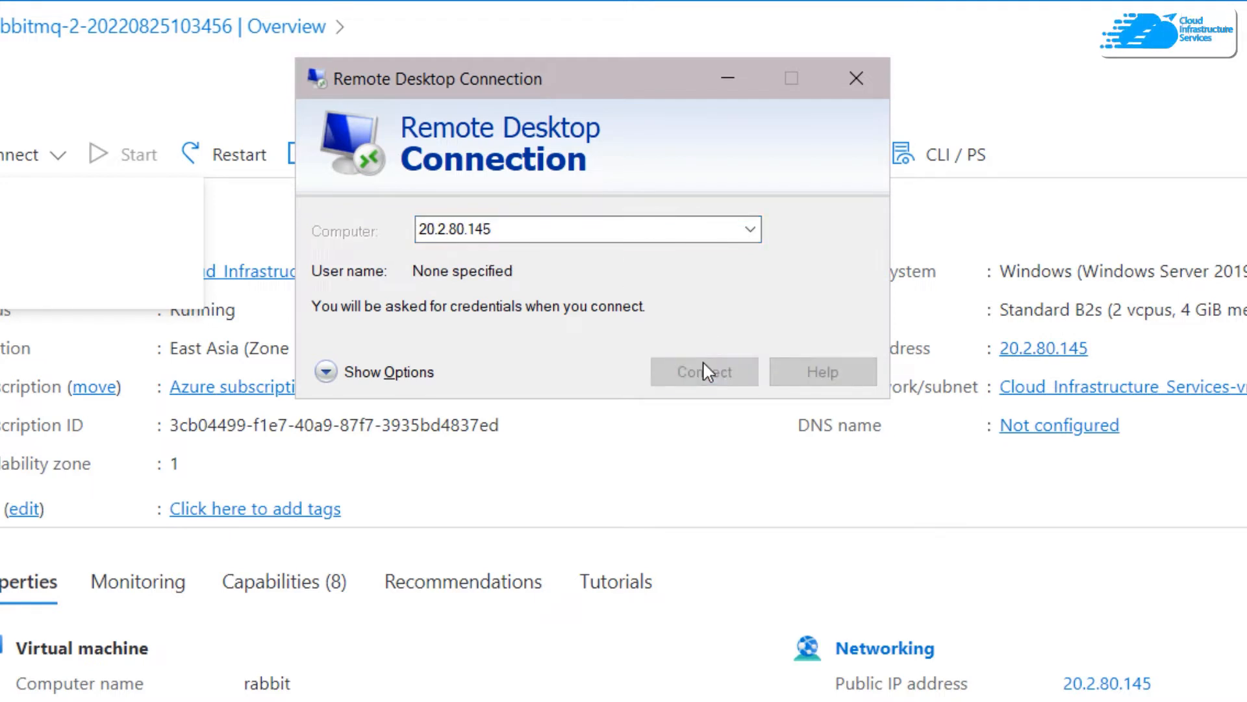
pyautogui.click(703, 372)
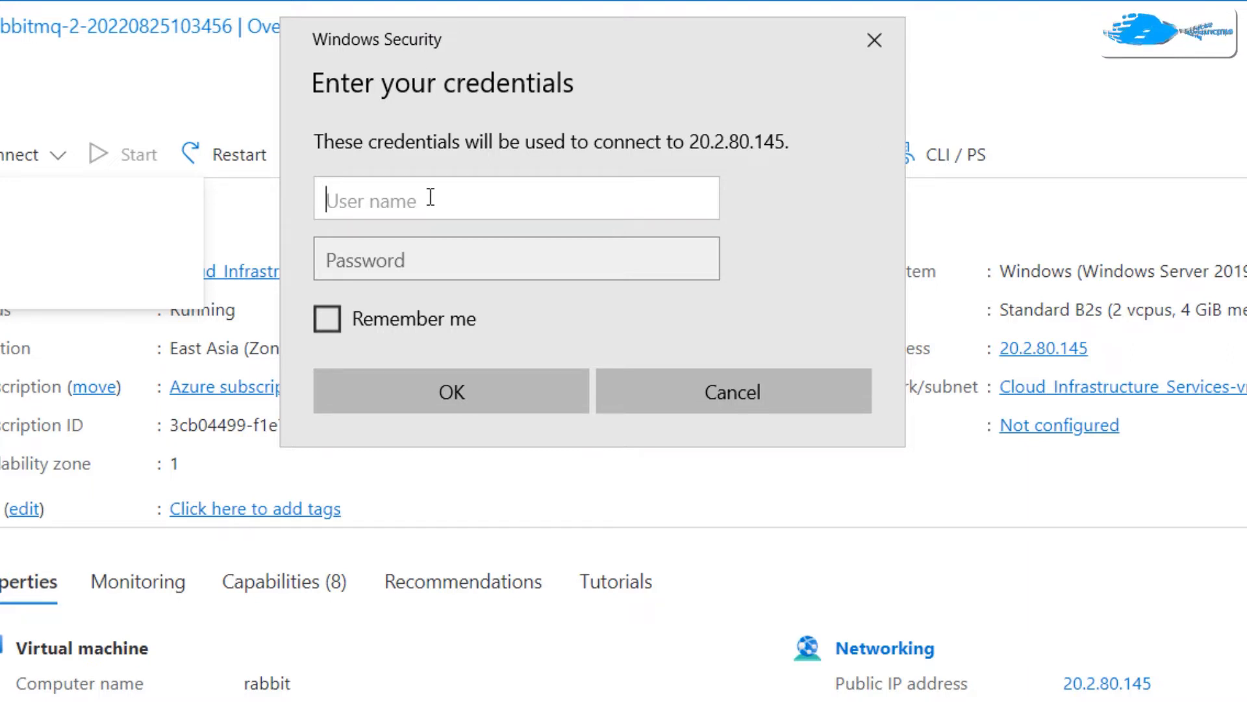
pyautogui.write('rab')
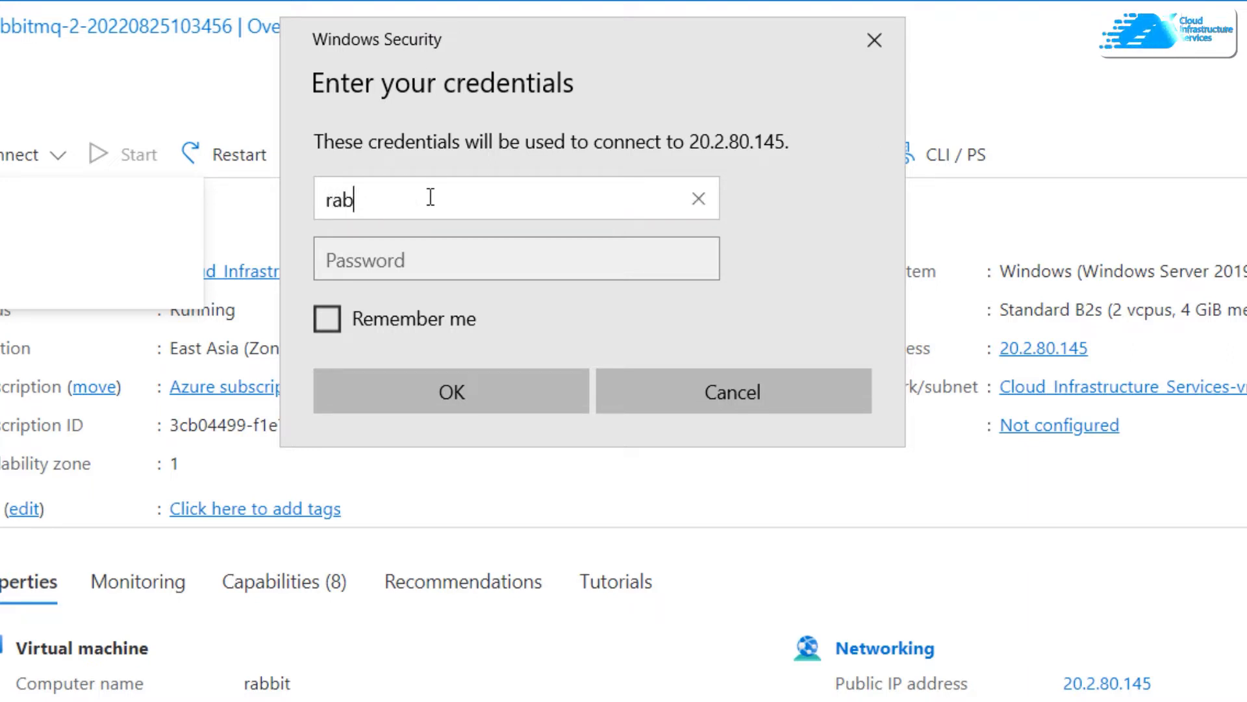
pyautogui.write('bitmq')
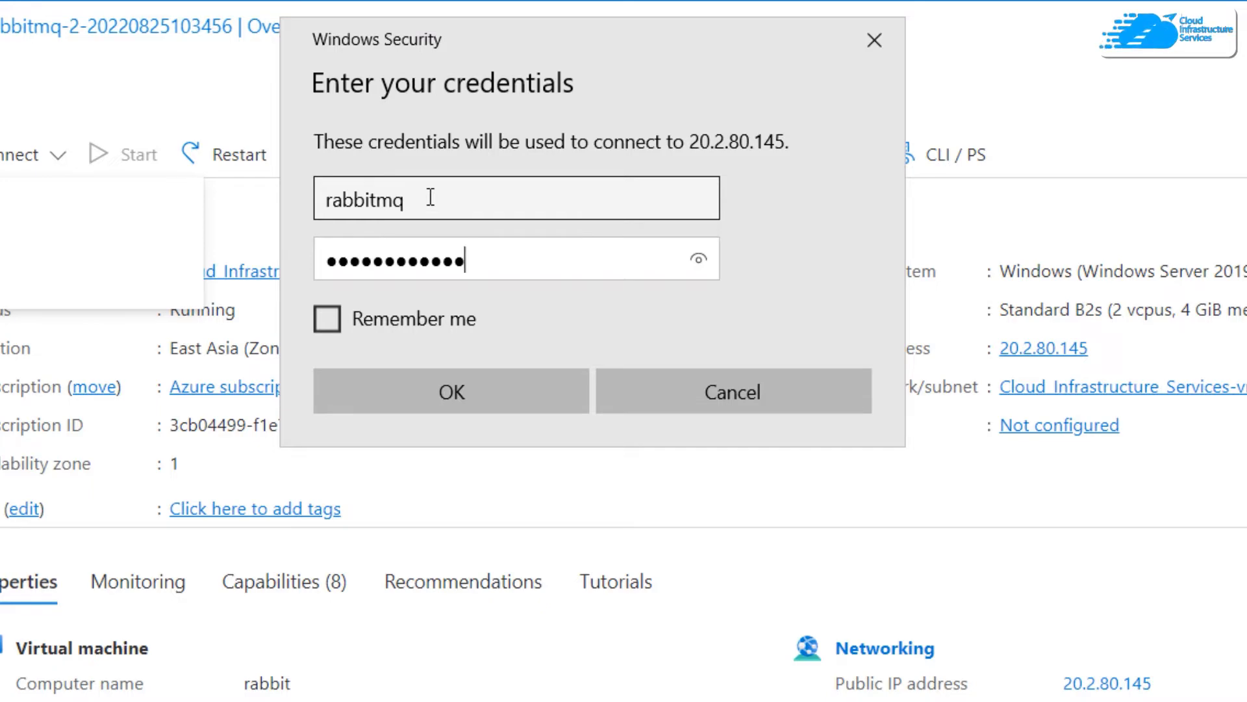
pyautogui.click(451, 391)
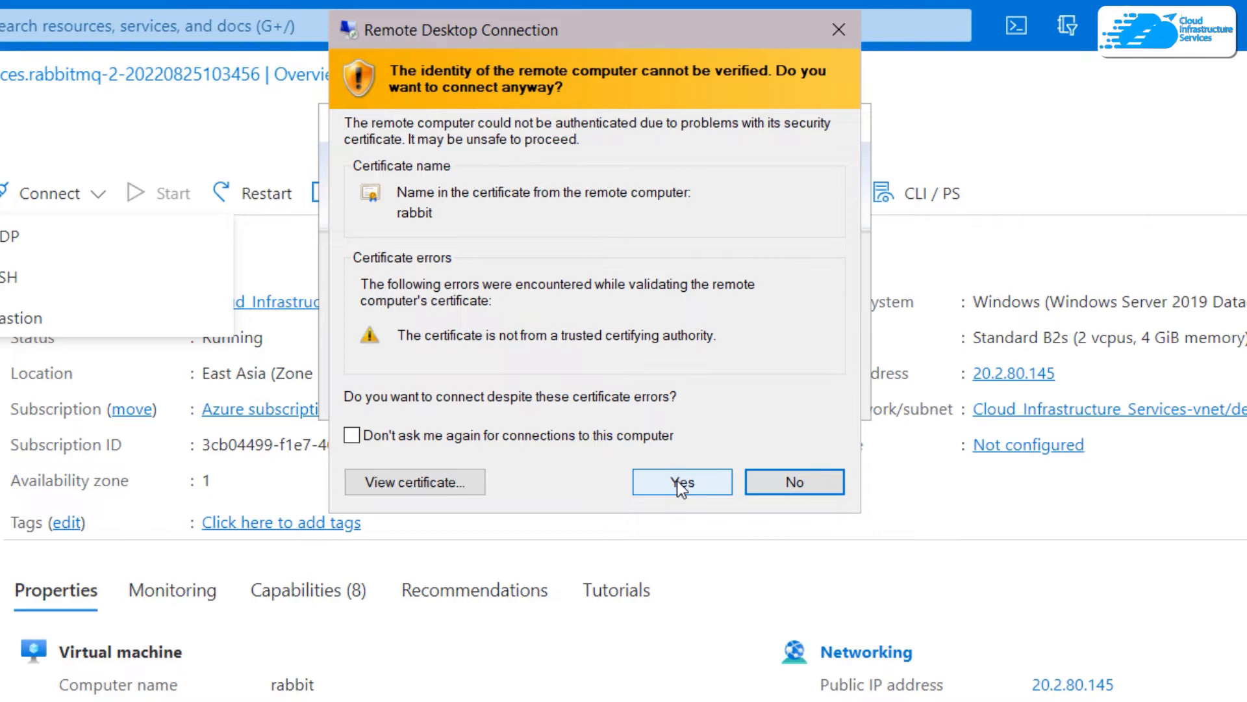
pyautogui.click(680, 481)
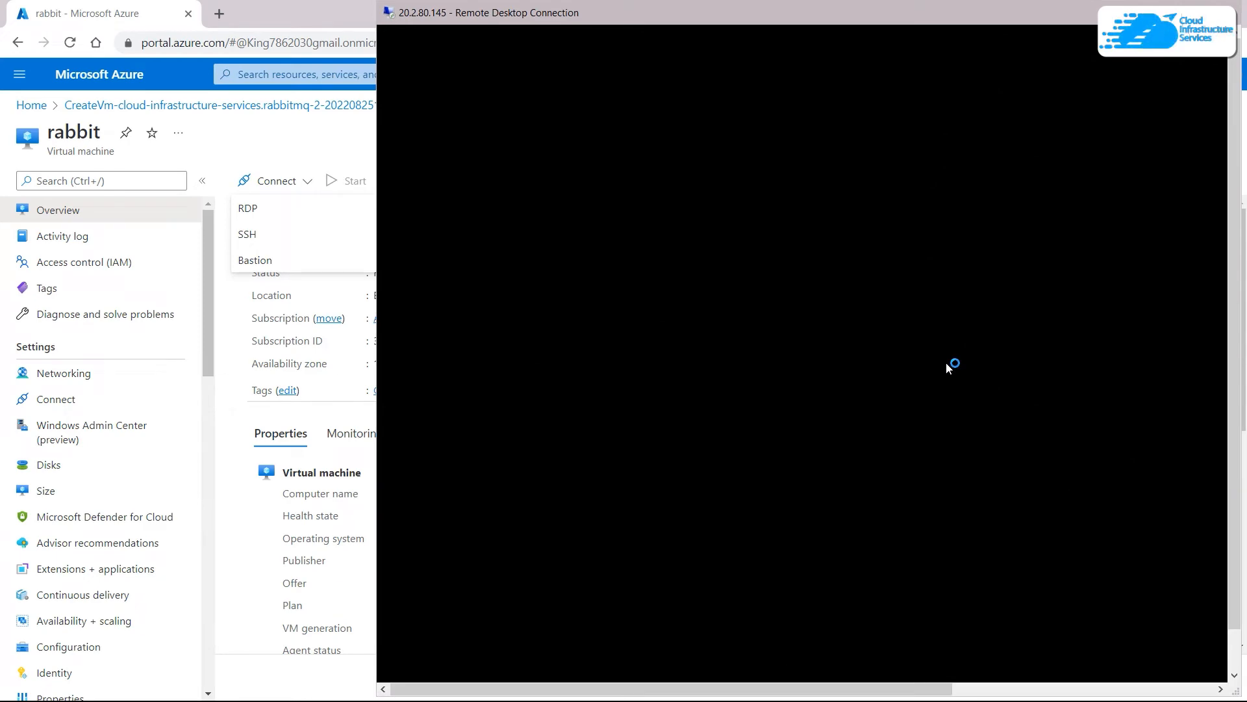
pyautogui.moveTo(724, 316)
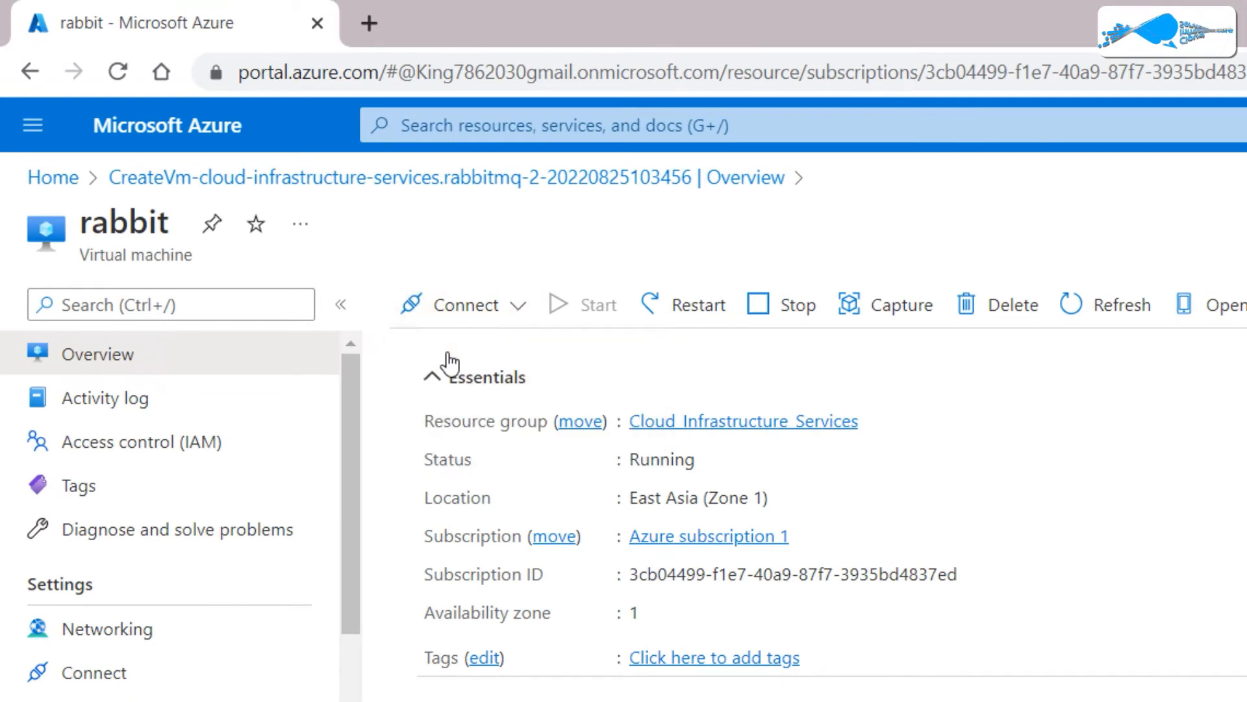
# - Download the VM's RDP file with the public IP and port 3389, reaching its Windows desktop
pyautogui.click(465, 304)
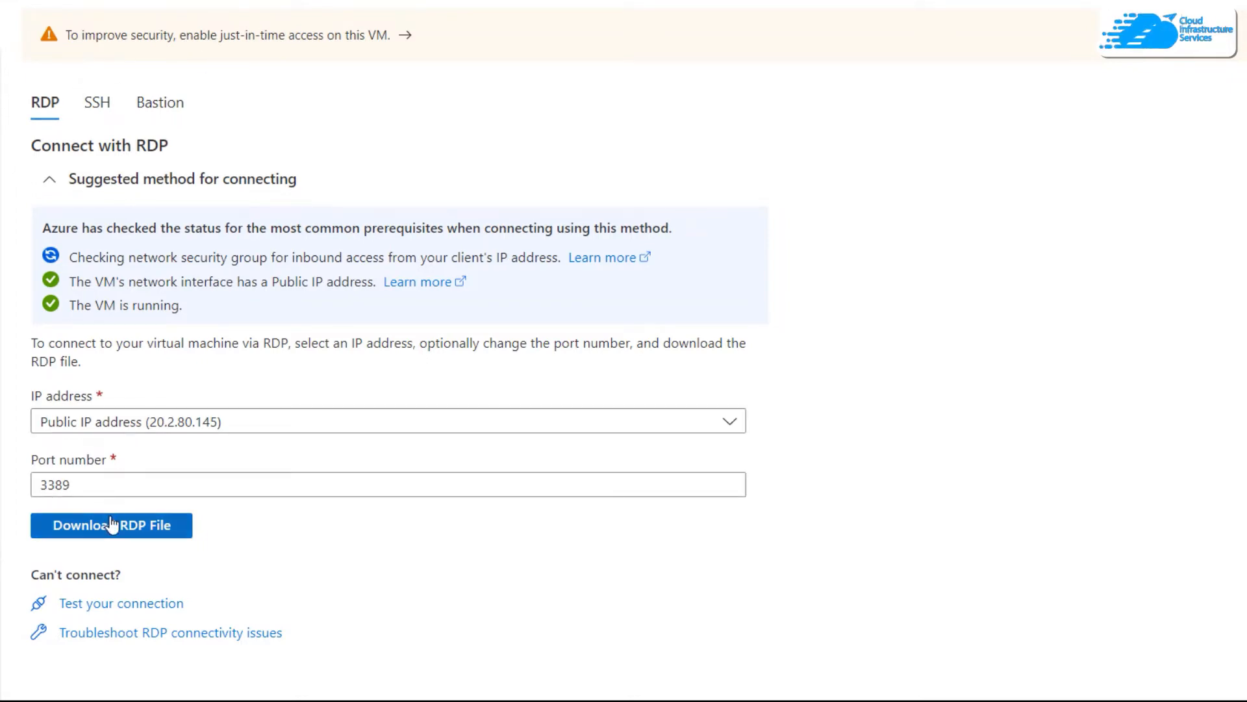
pyautogui.click(111, 525)
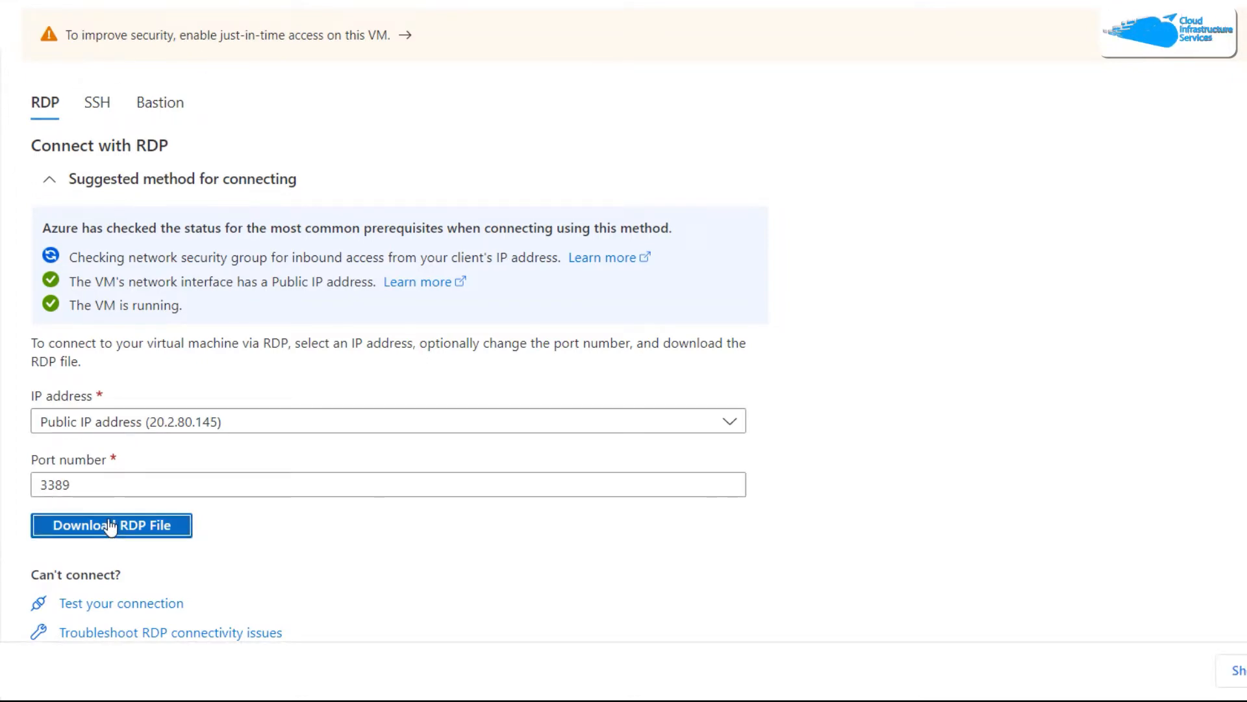
pyautogui.click(110, 524)
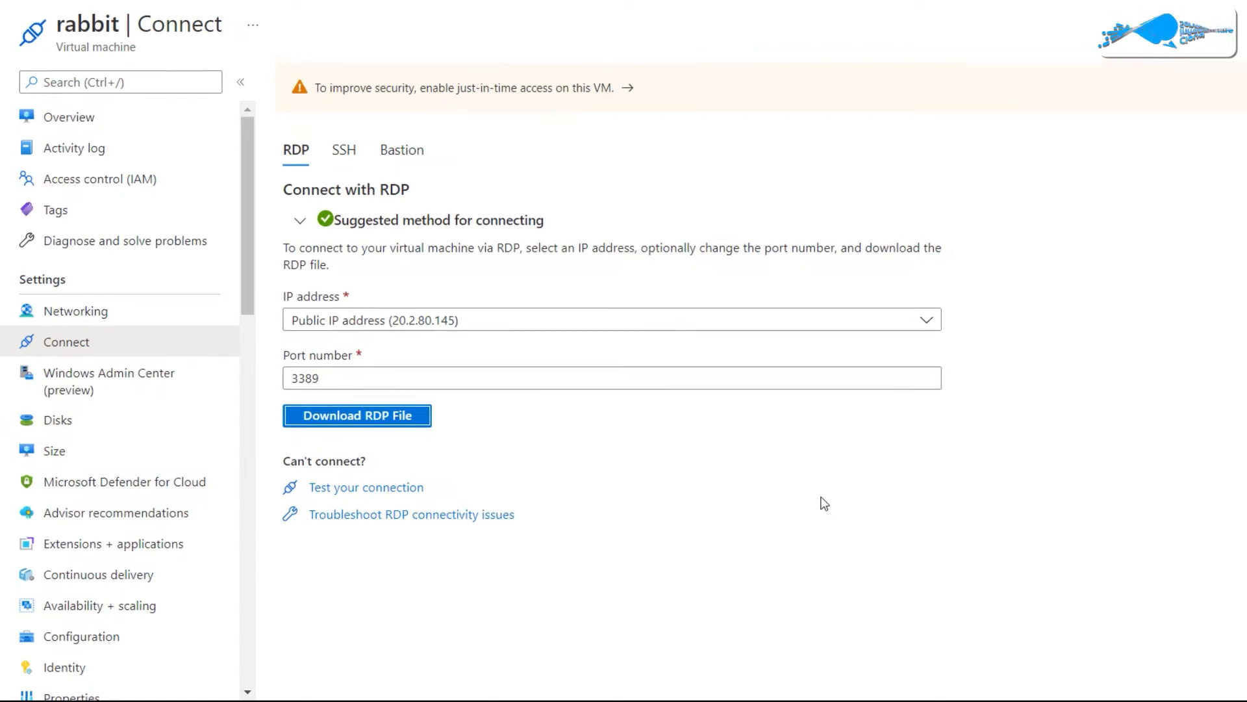
pyautogui.click(356, 415)
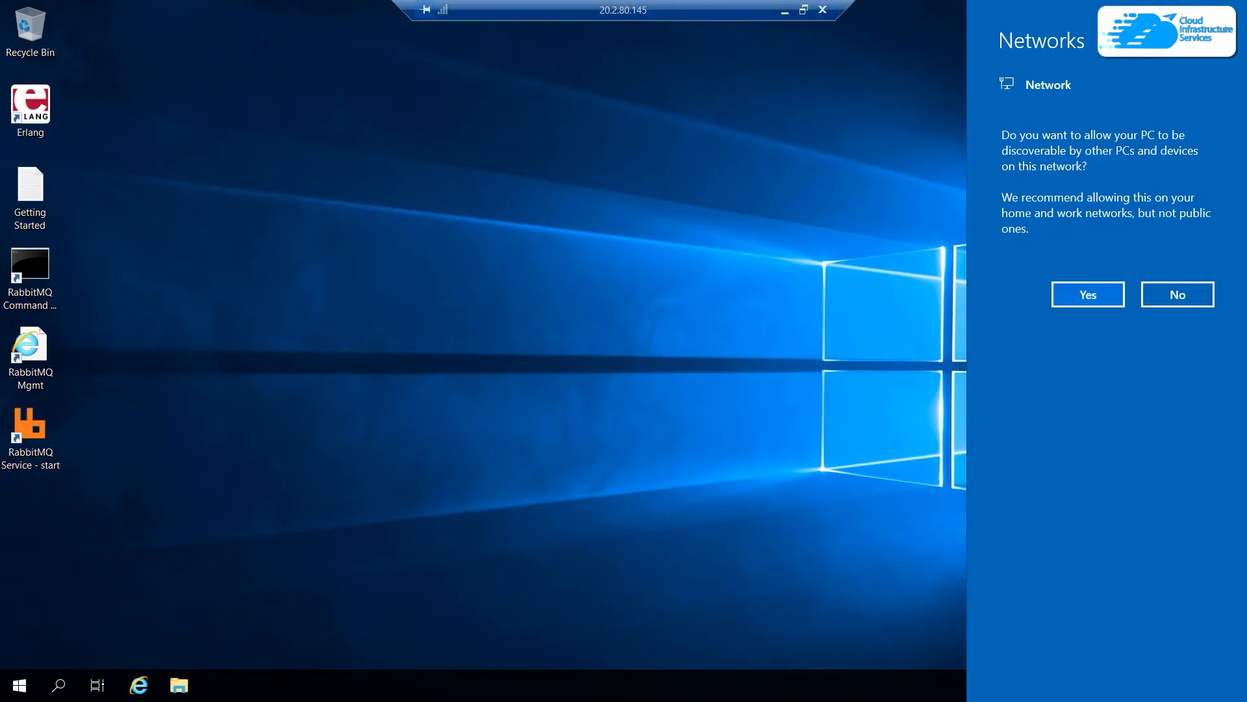
# - Run rabbitmqctl status in the RabbitMQ Command Prompt, finding node 'rabbit' not running
pyautogui.click(1087, 294)
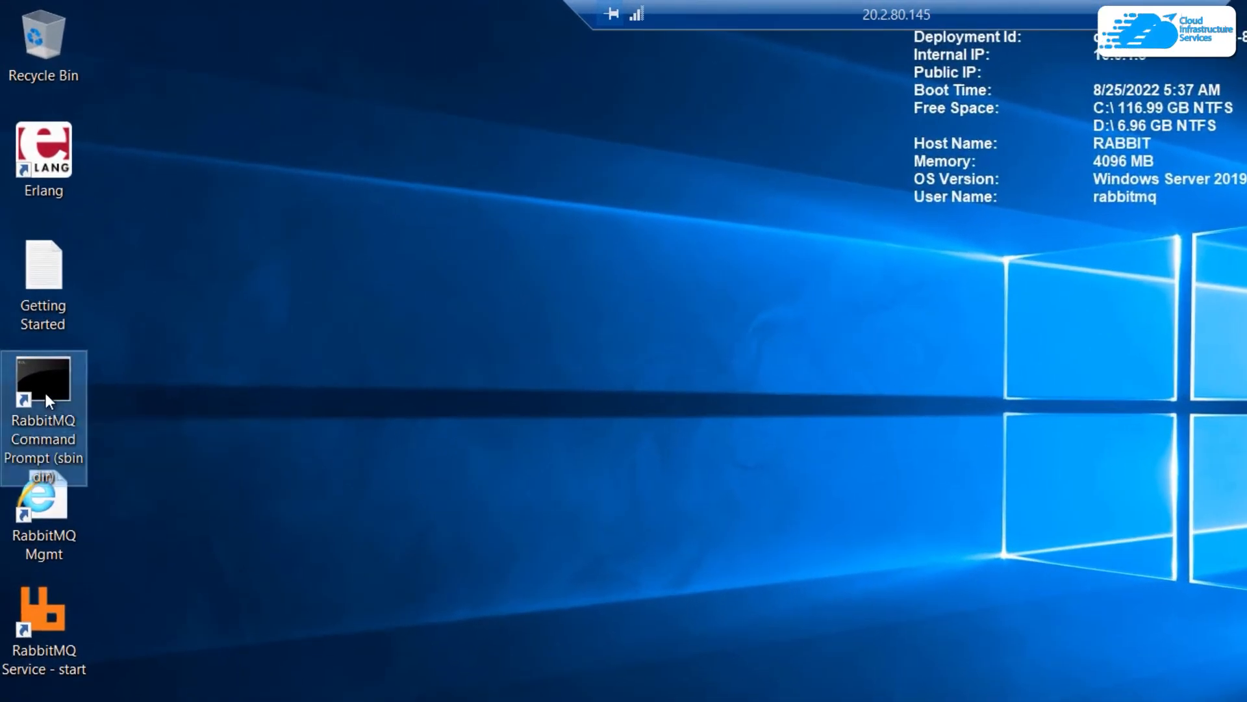
pyautogui.doubleClick(43, 380)
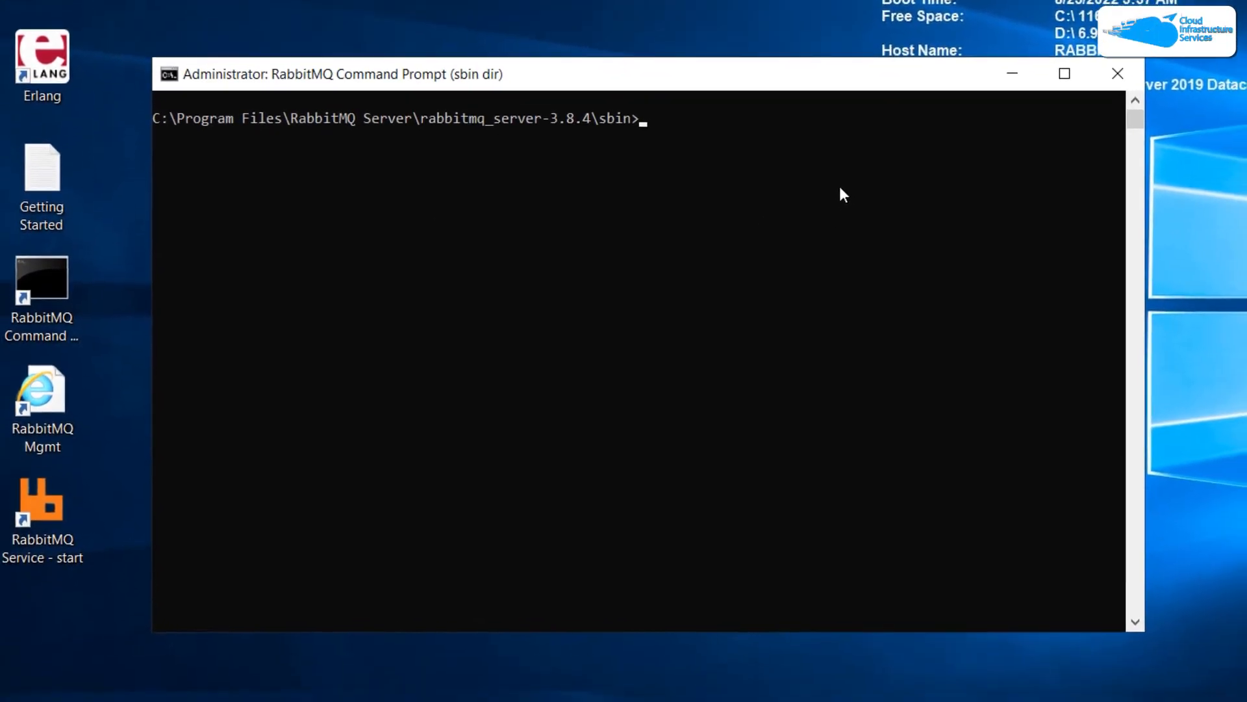
pyautogui.write('rabbitmqctl s')
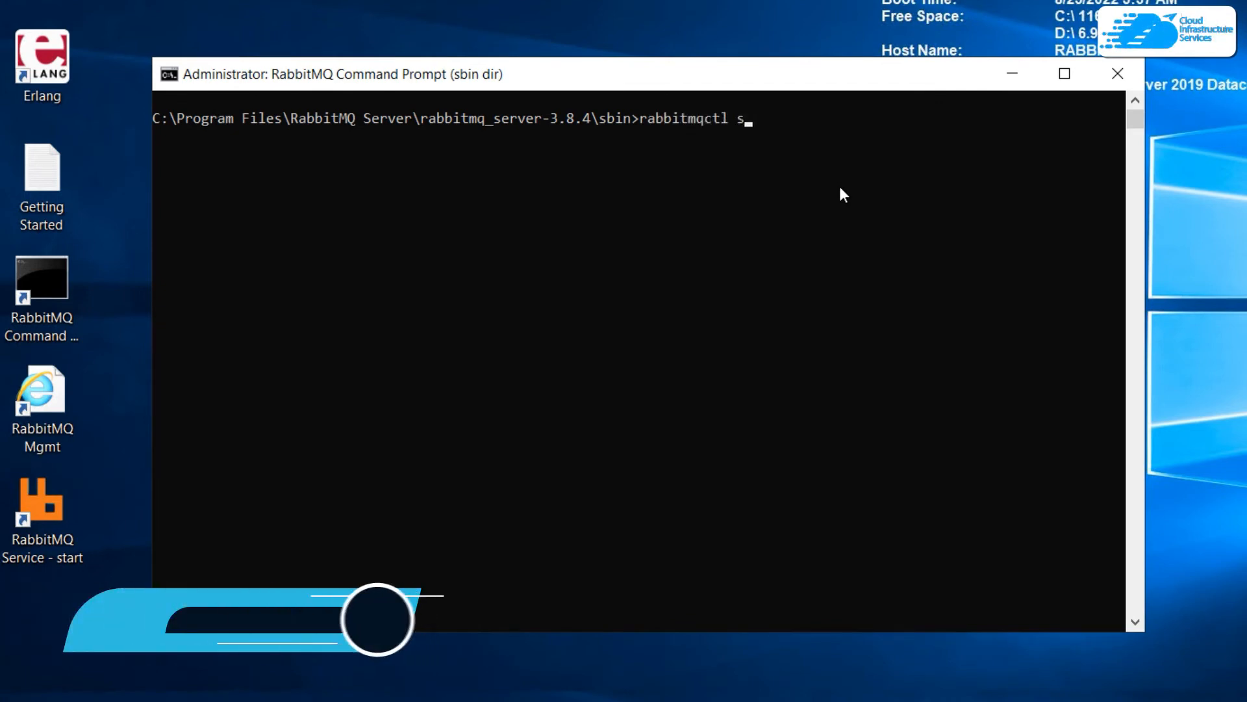
pyautogui.write('tatus')
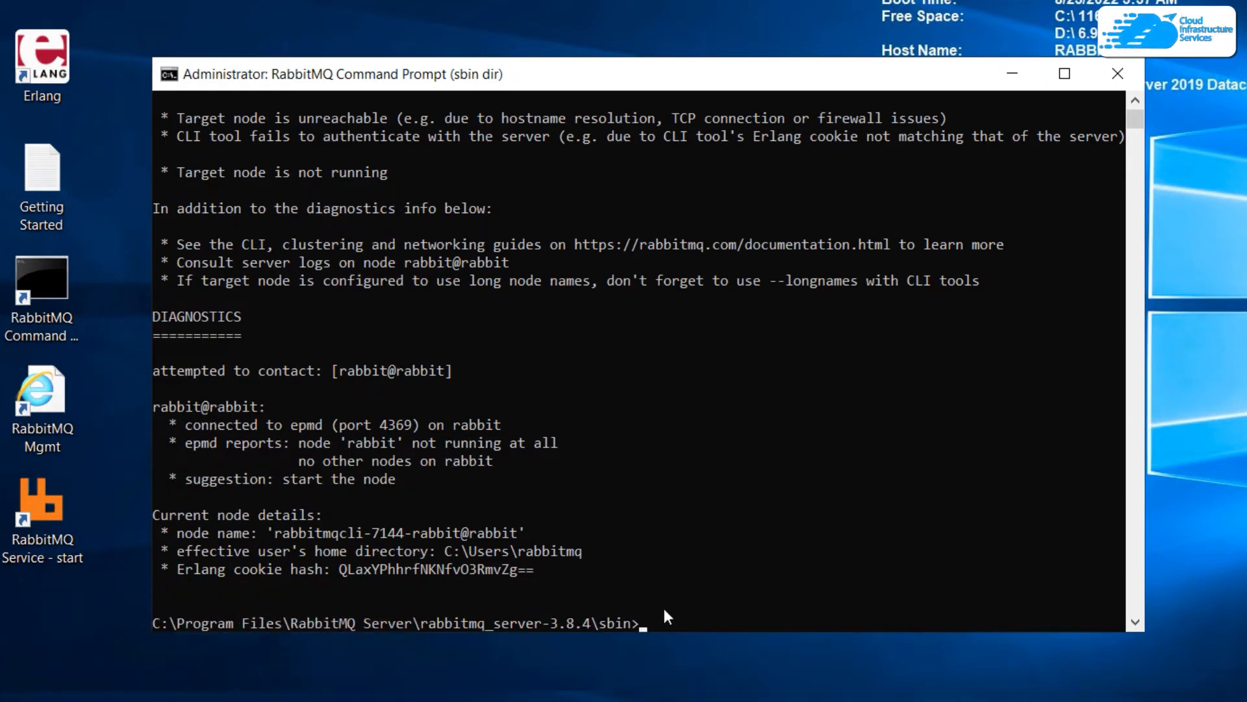
pyautogui.moveTo(719, 567)
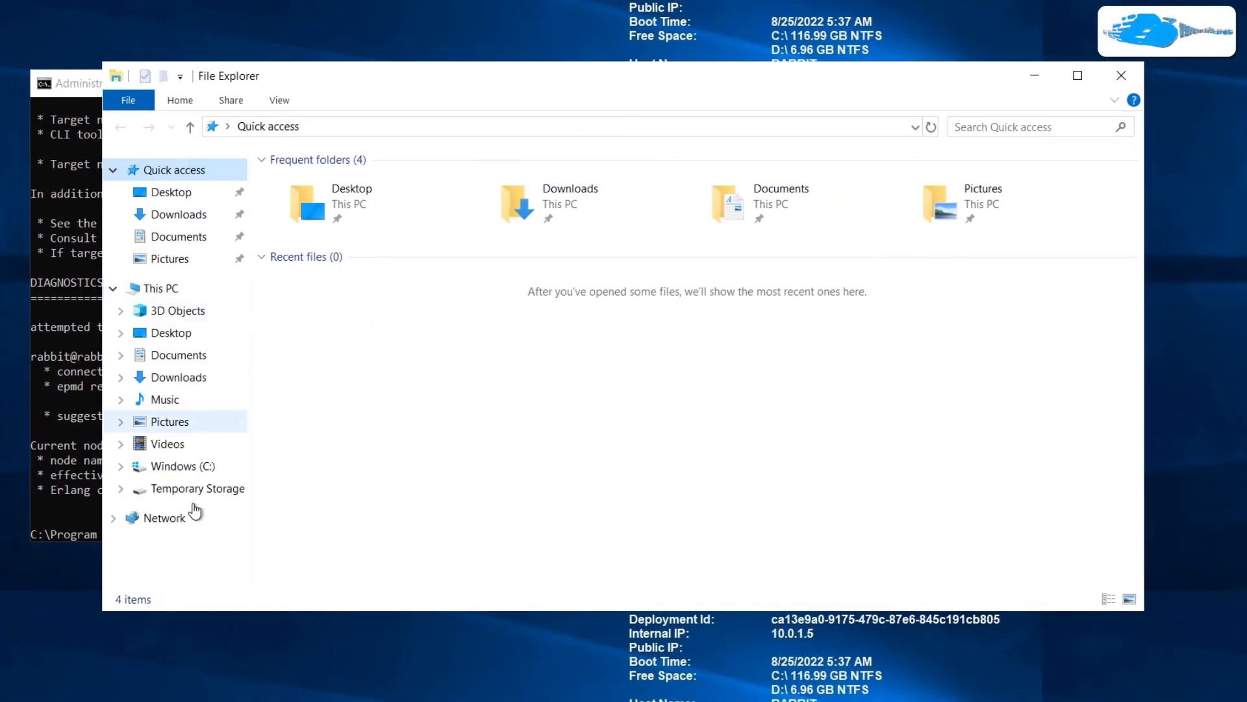
# - Browse to C:\Users\rabbitmq in File Explorer
pyautogui.click(180, 465)
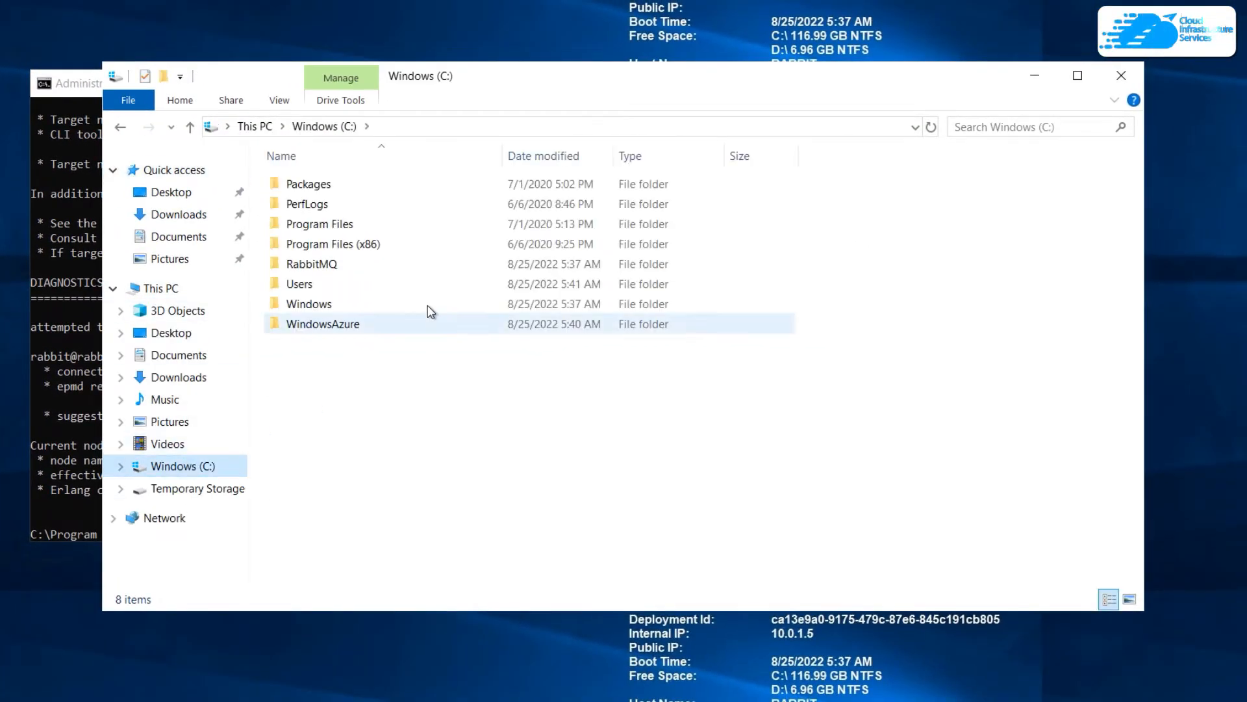
pyautogui.click(300, 284)
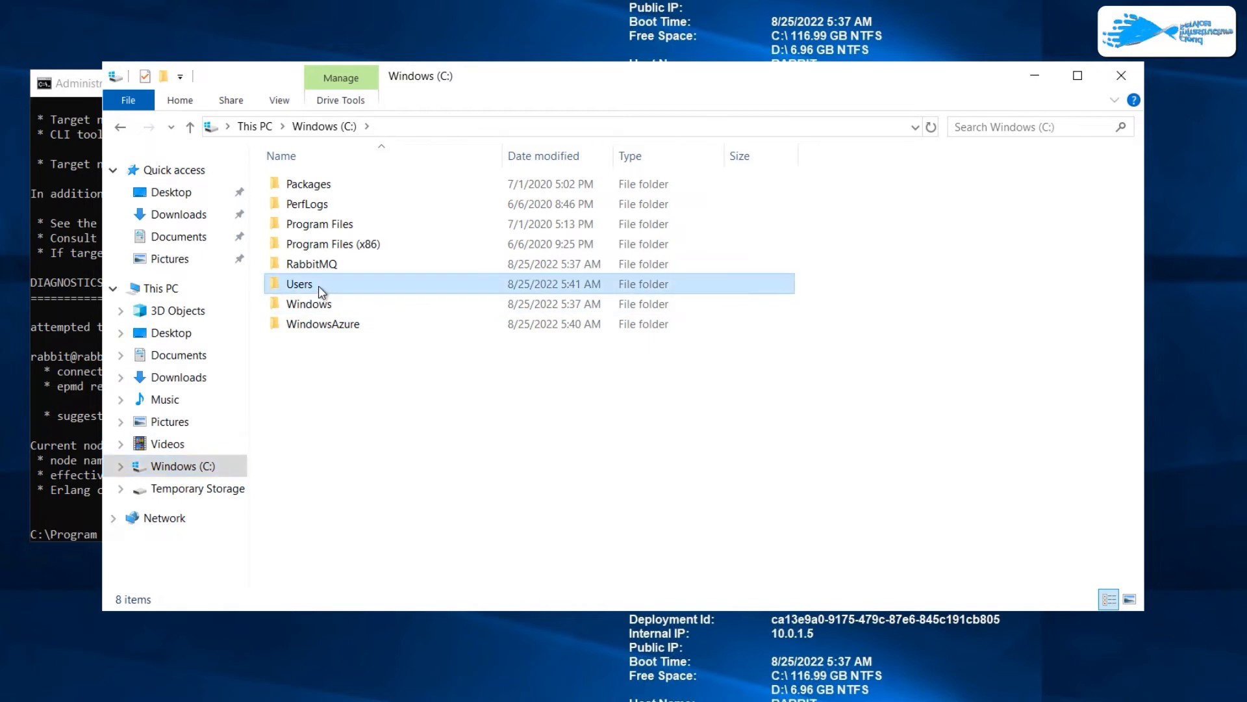
pyautogui.doubleClick(300, 283)
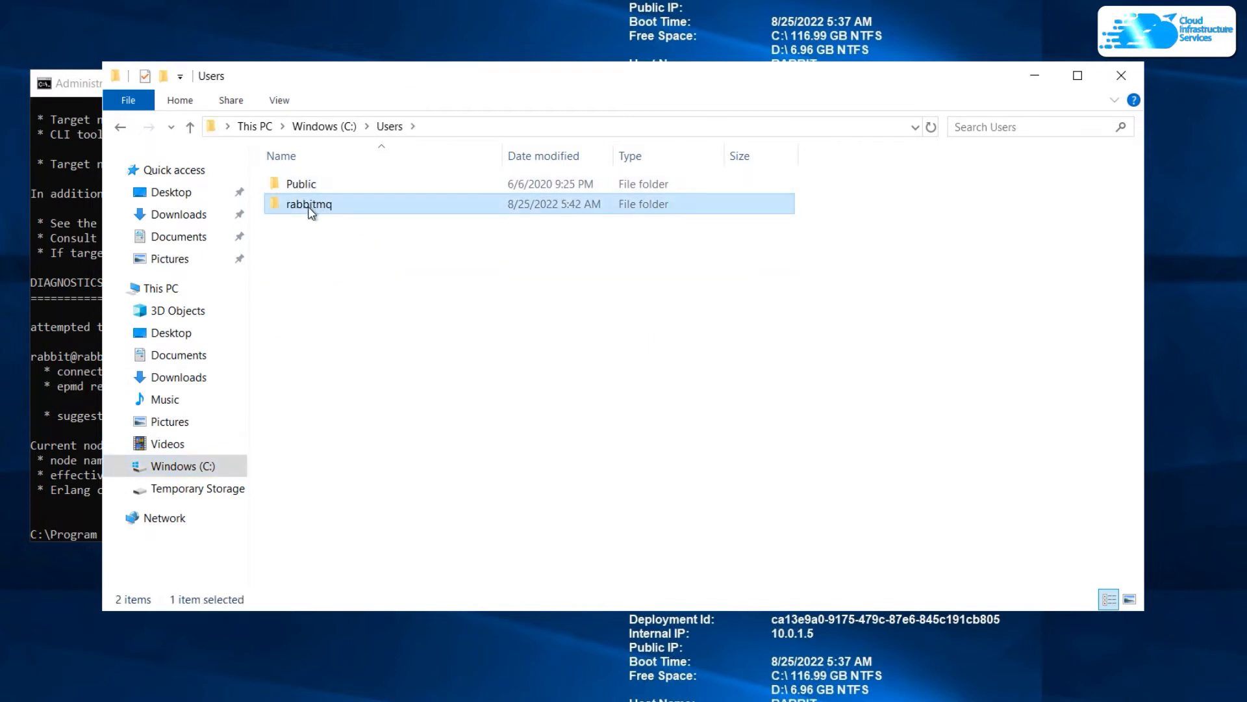
pyautogui.moveTo(299, 222)
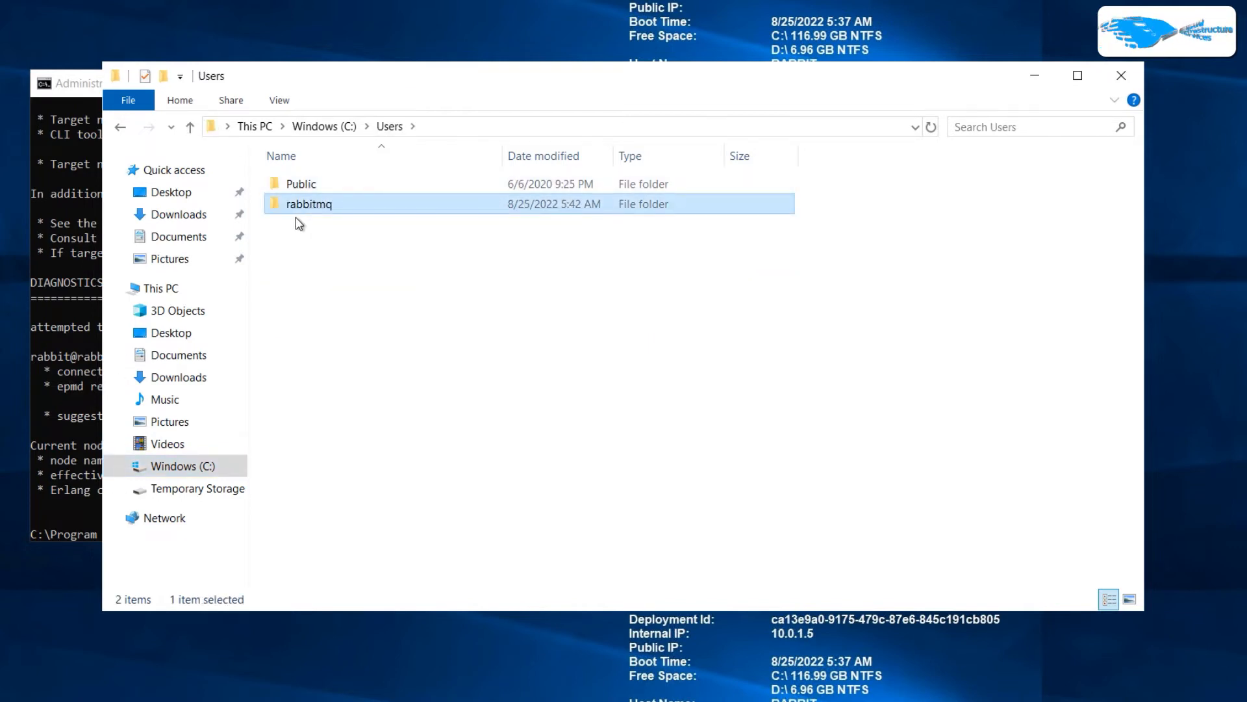
pyautogui.doubleClick(309, 204)
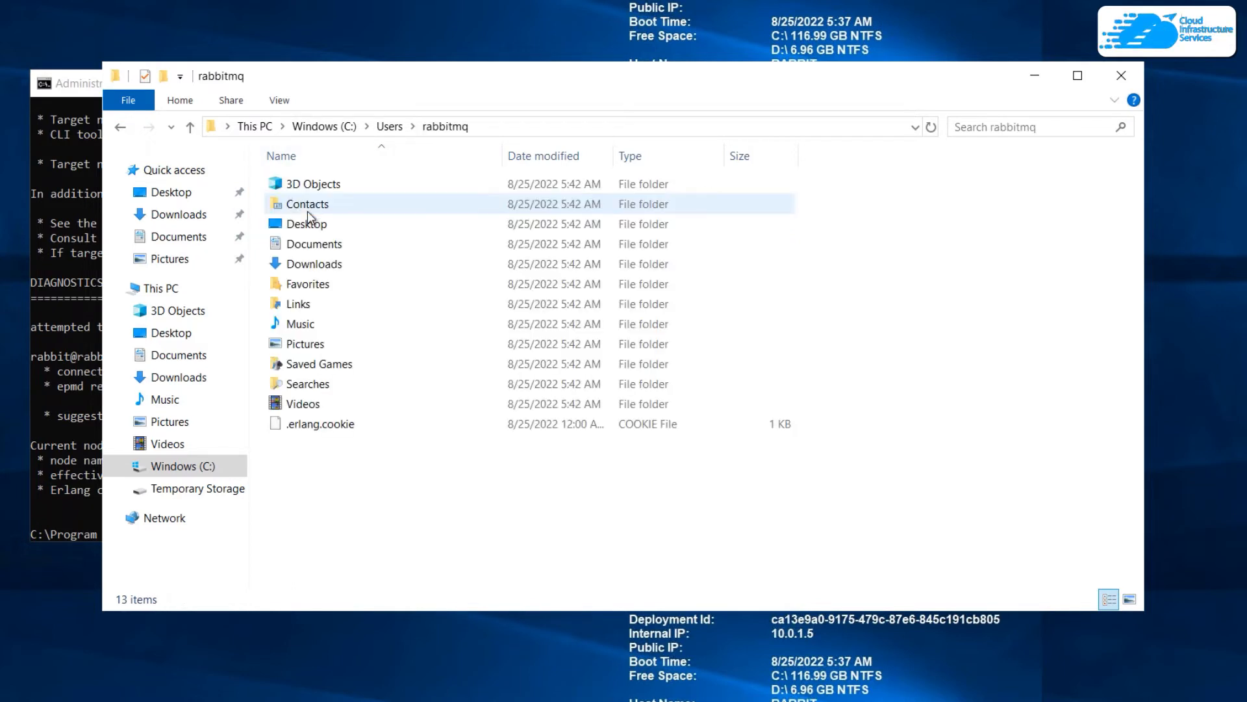
# - Select the .erlang.cookie file, then return to the C: drive listing
pyautogui.click(321, 423)
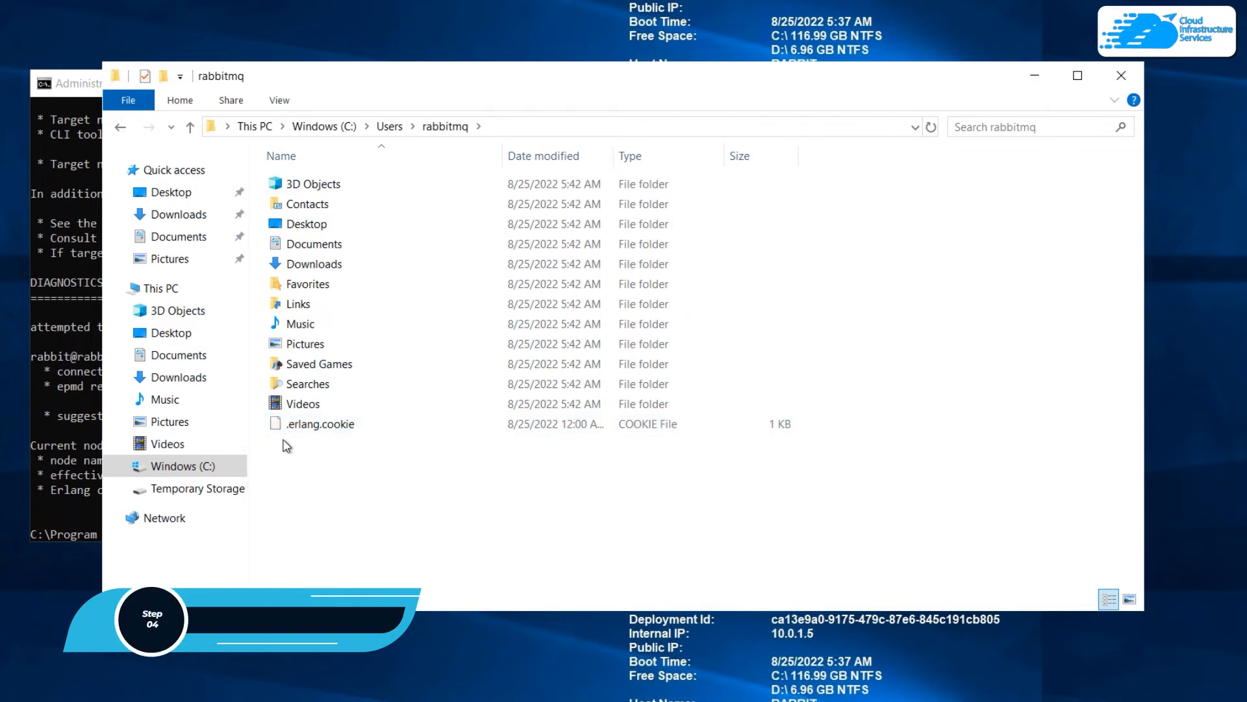
pyautogui.click(321, 423)
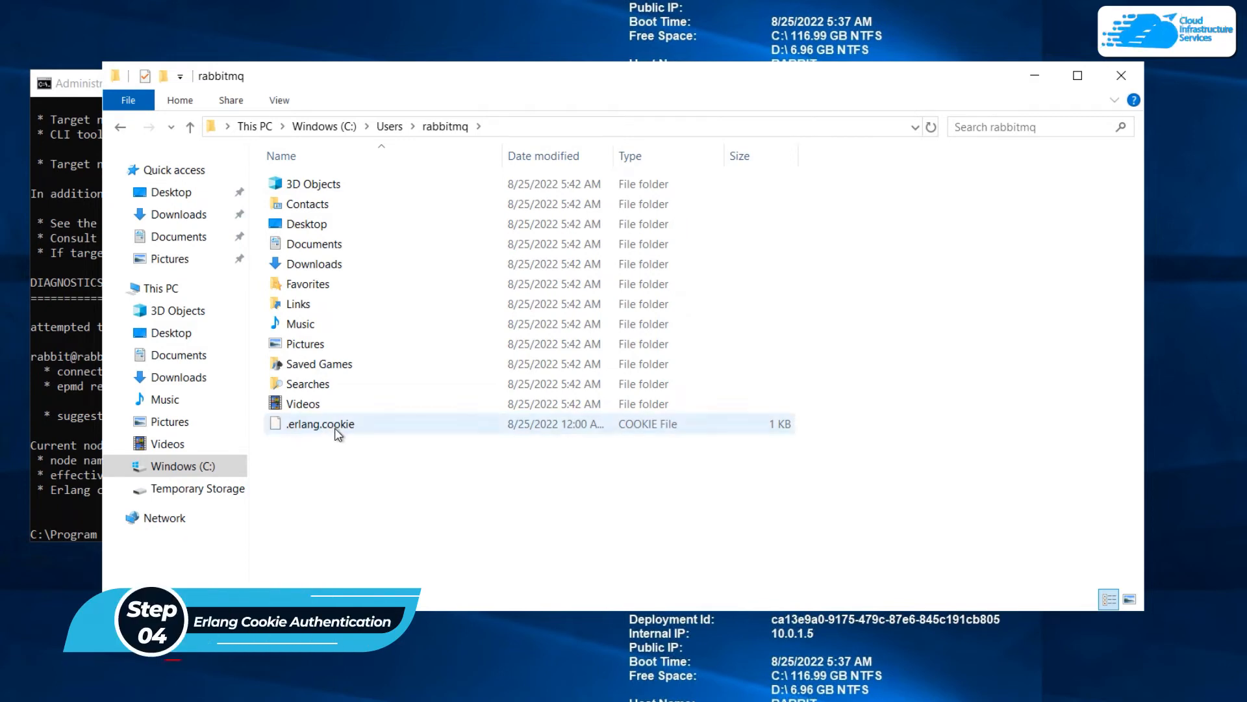
pyautogui.click(321, 423)
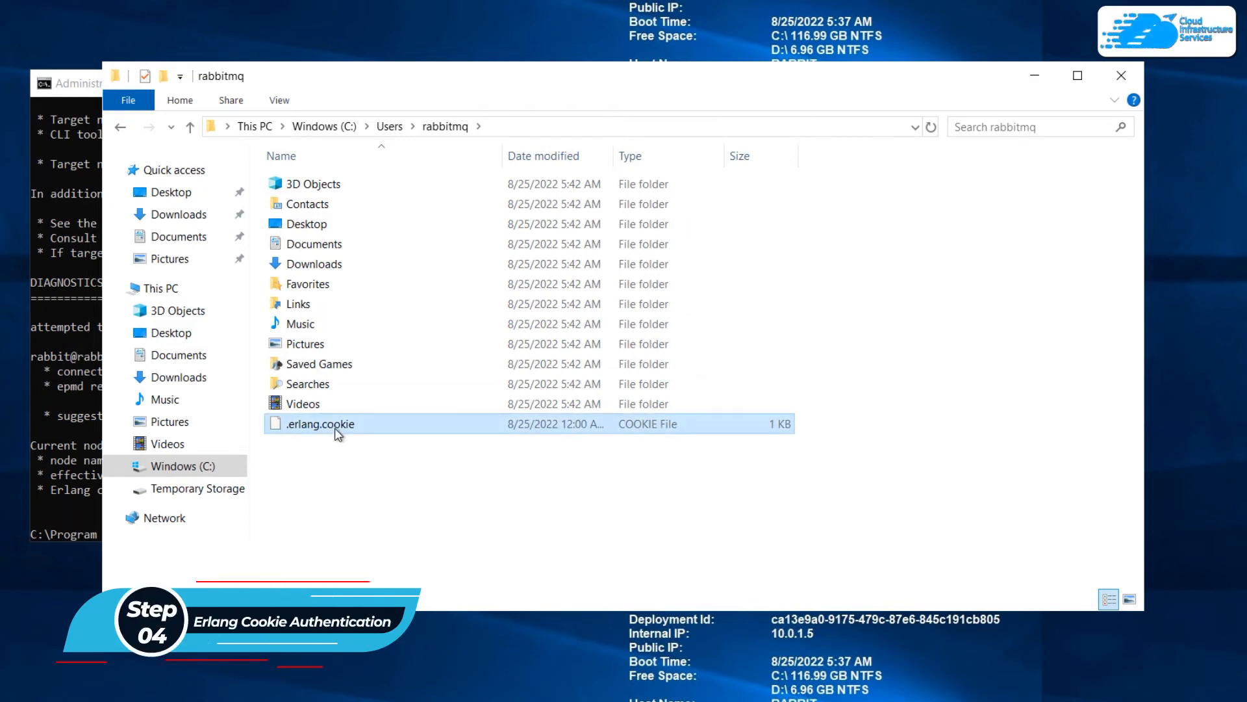
pyautogui.click(181, 465)
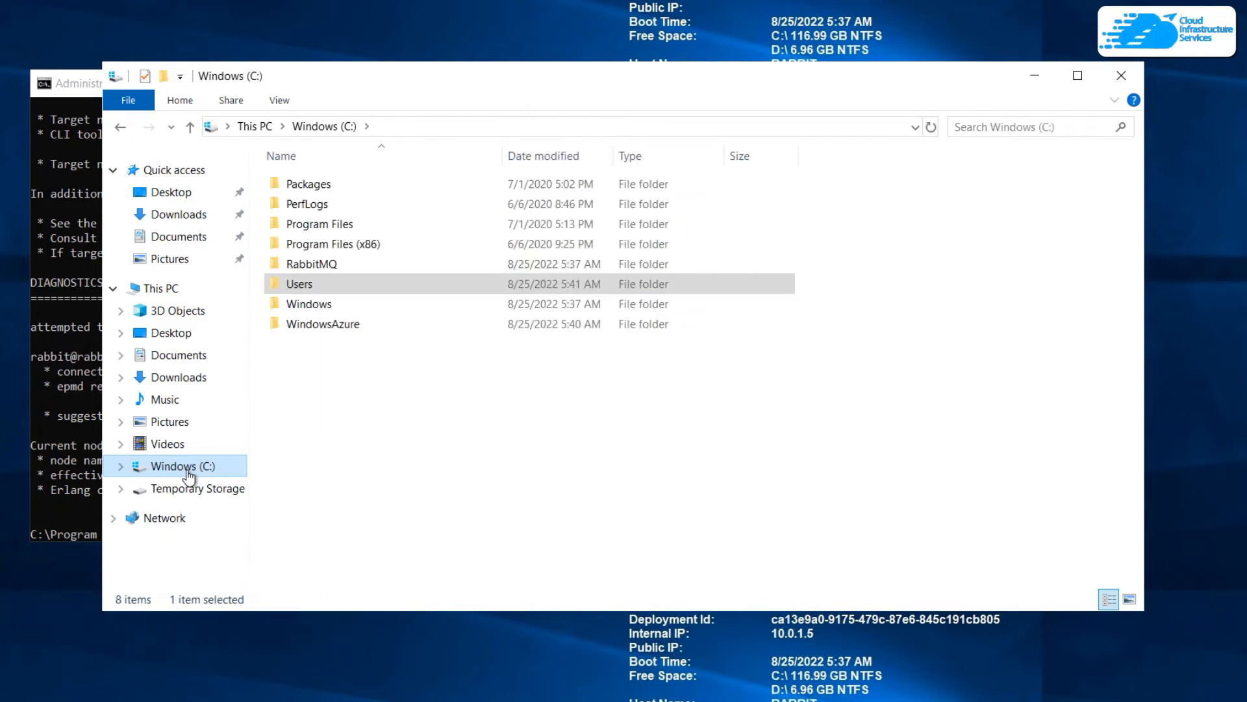
# - Browse into C:\Windows\System32\config and its systemprofile folder
pyautogui.doubleClick(310, 303)
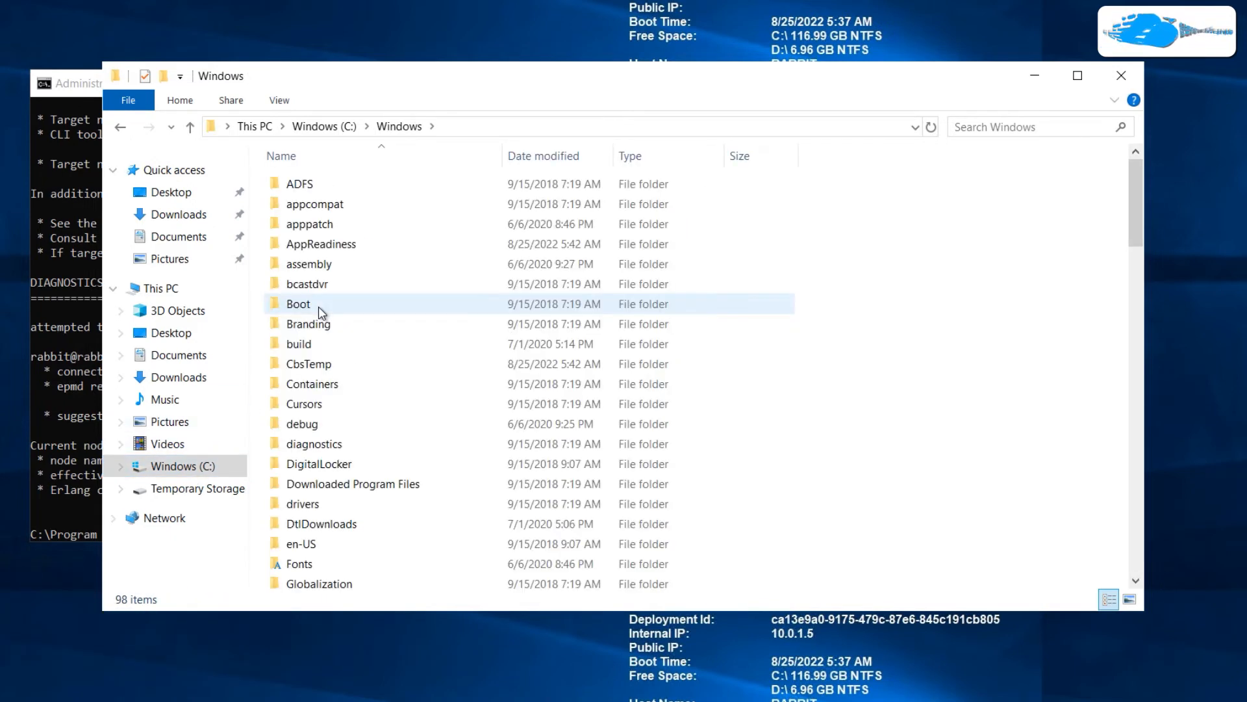
pyautogui.scroll(-3)
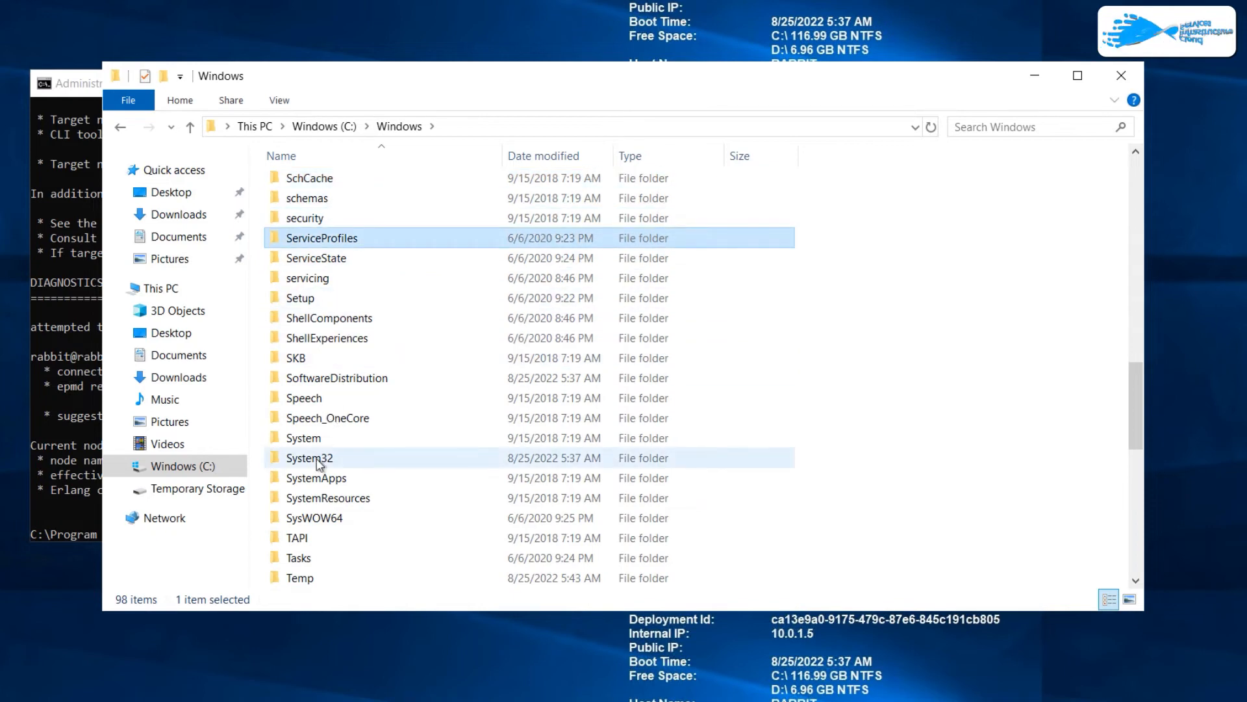
pyautogui.doubleClick(309, 458)
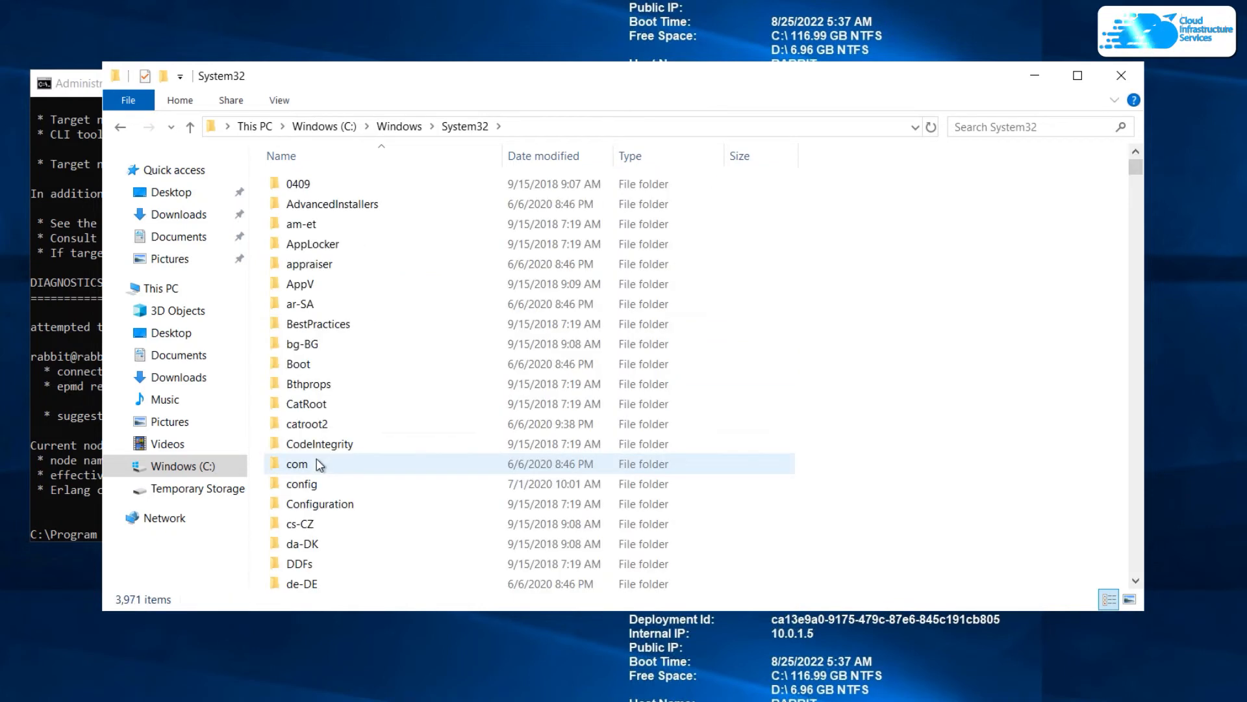
pyautogui.click(301, 483)
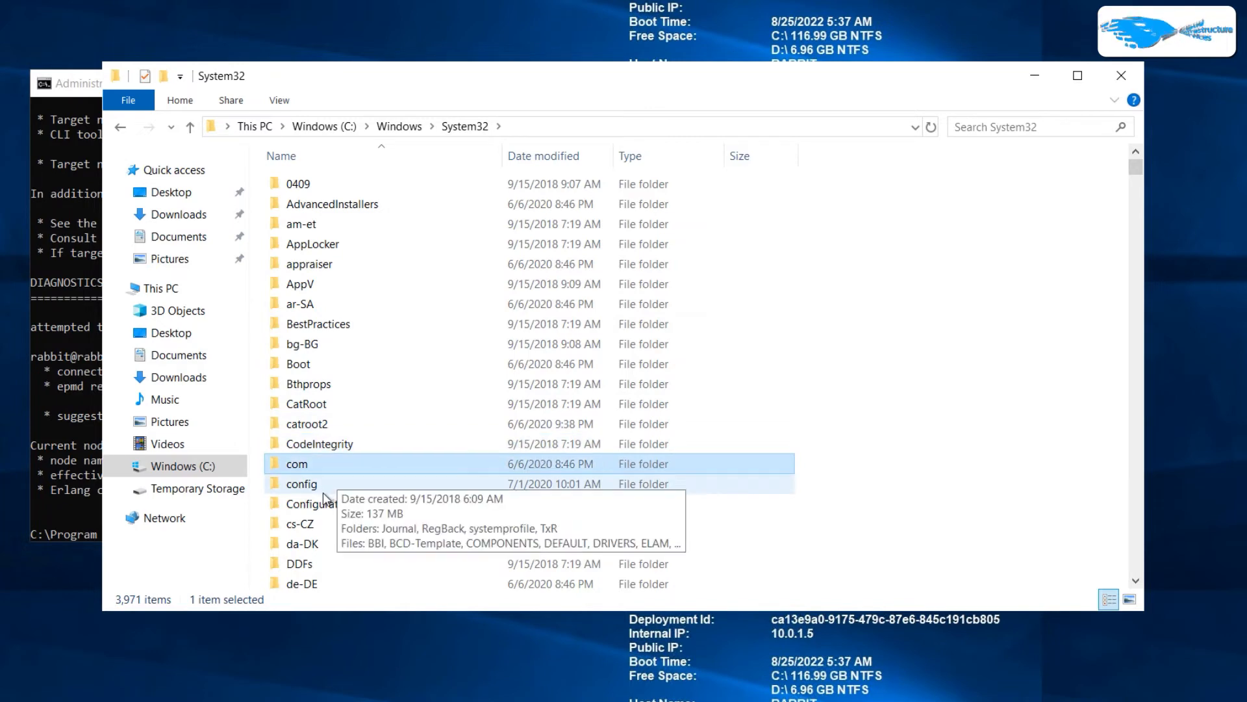
pyautogui.doubleClick(301, 483)
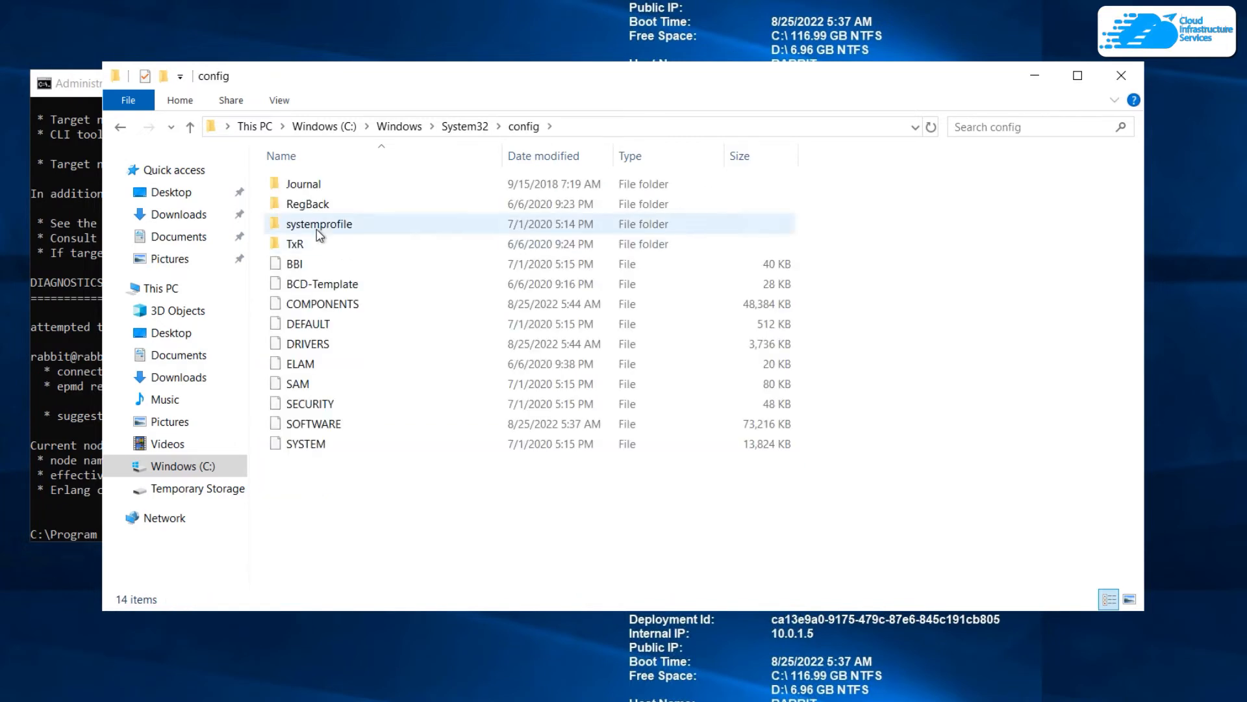
pyautogui.doubleClick(320, 223)
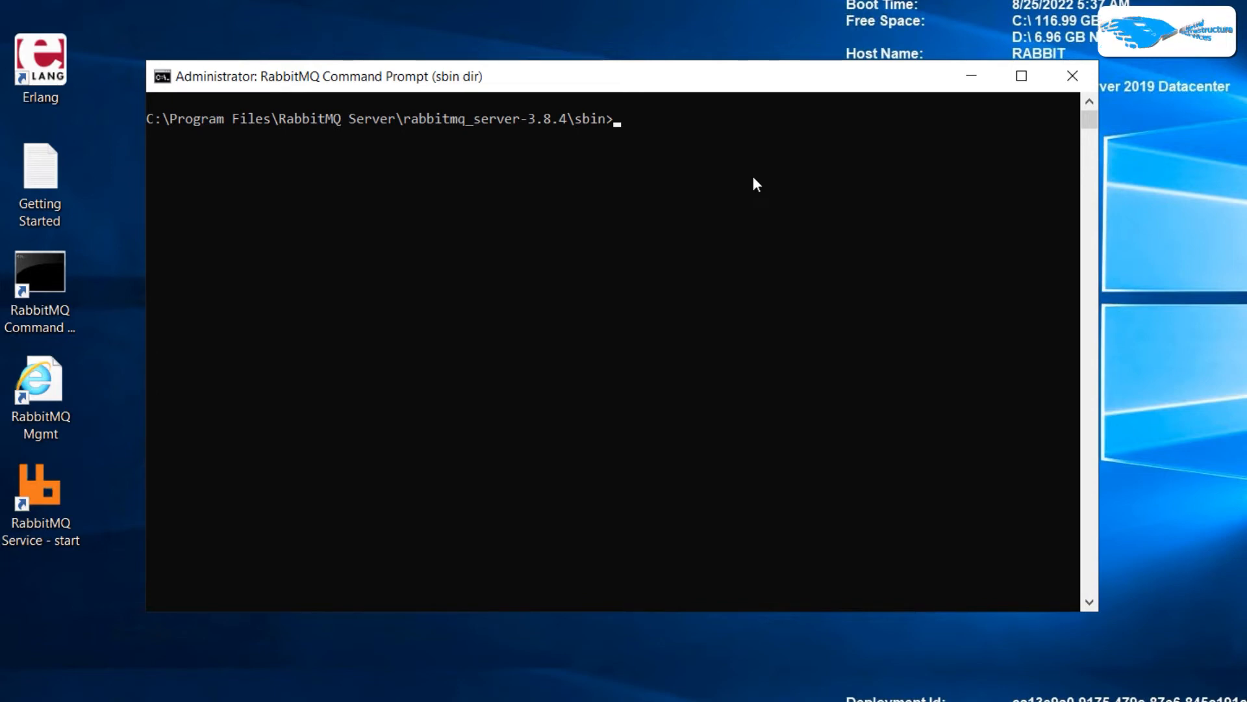
# - Run rabbitmq-service.bat stop then rabbitmq-service.bat start, and enter rabbitmqctl status
pyautogui.write('rabbitm')
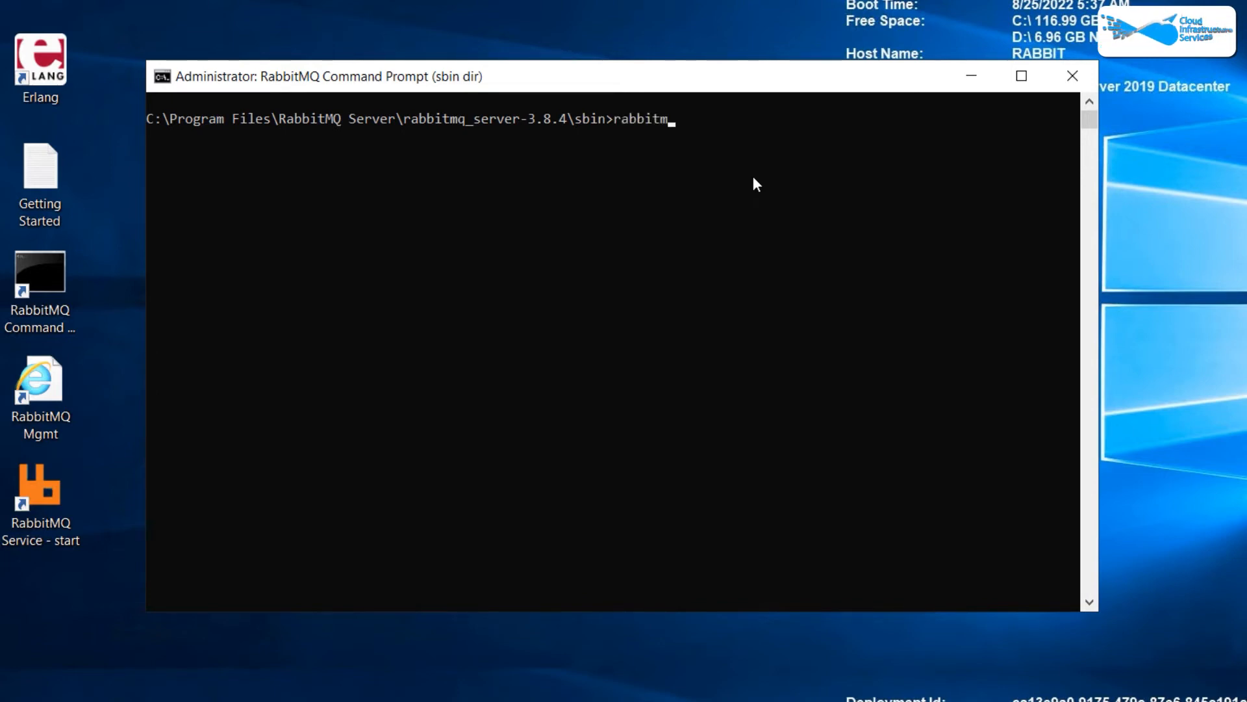
pyautogui.write('q-service.bat')
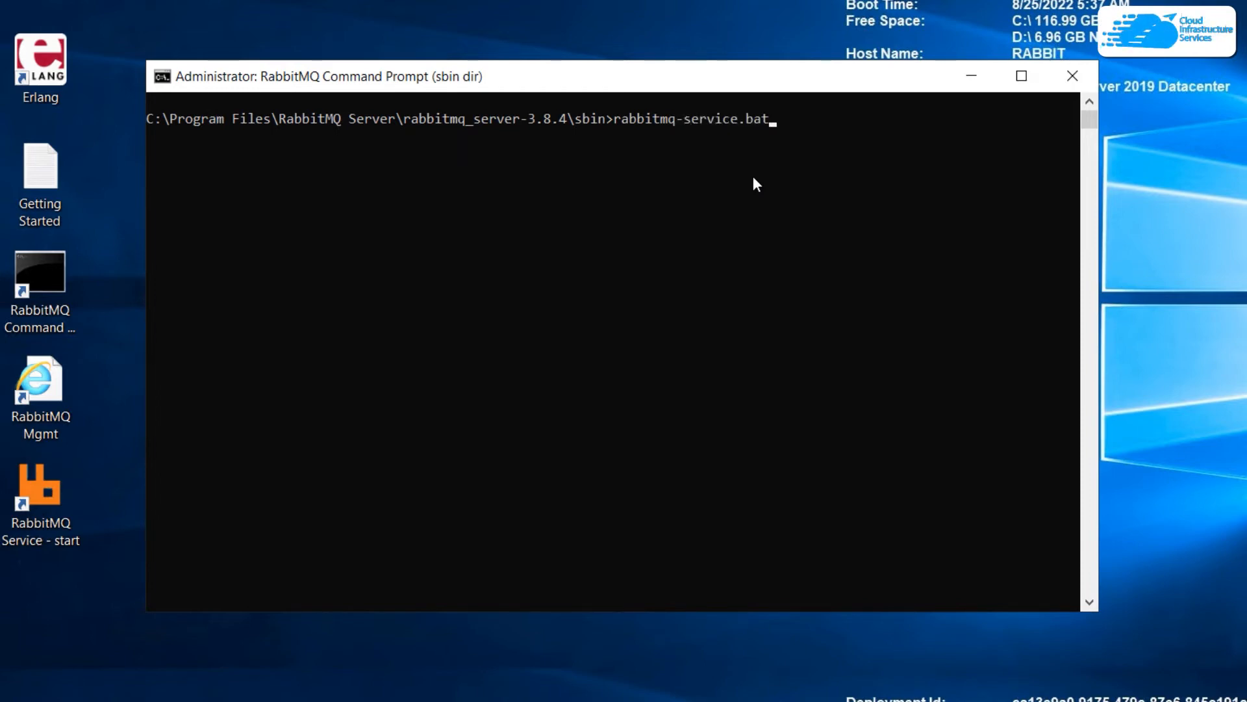
pyautogui.write('stop')
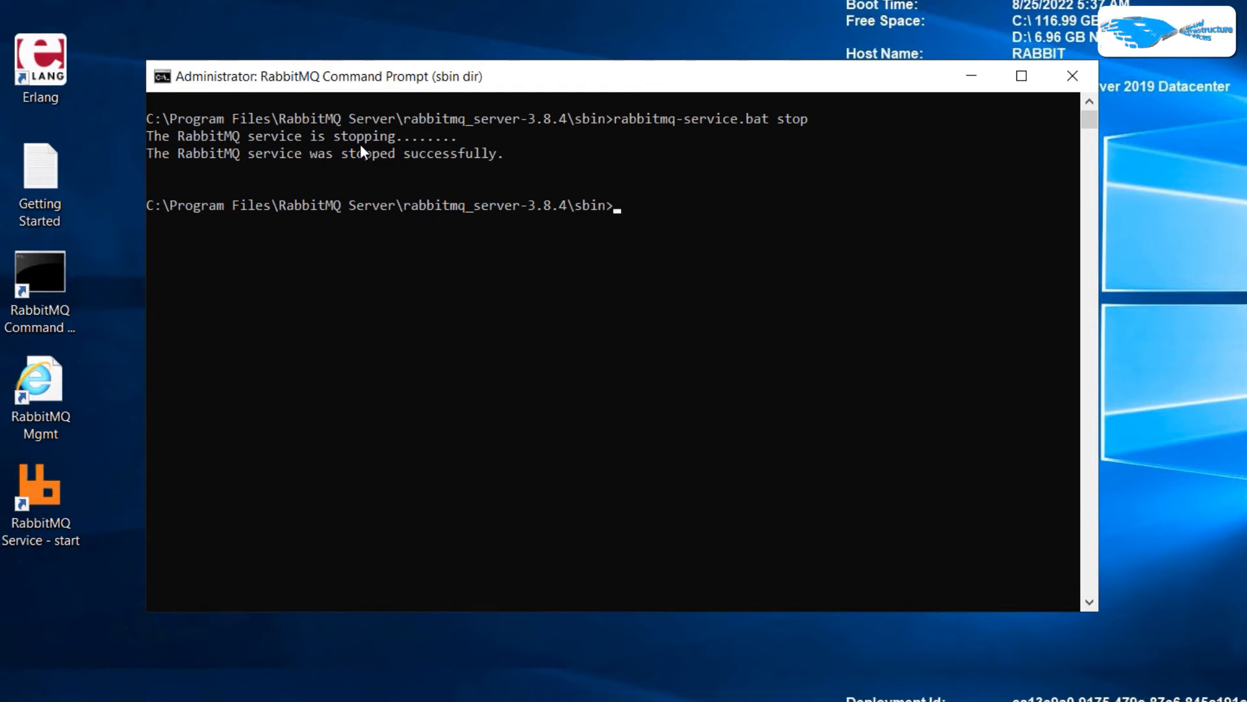
pyautogui.write('rabbitmq-service.bat st')
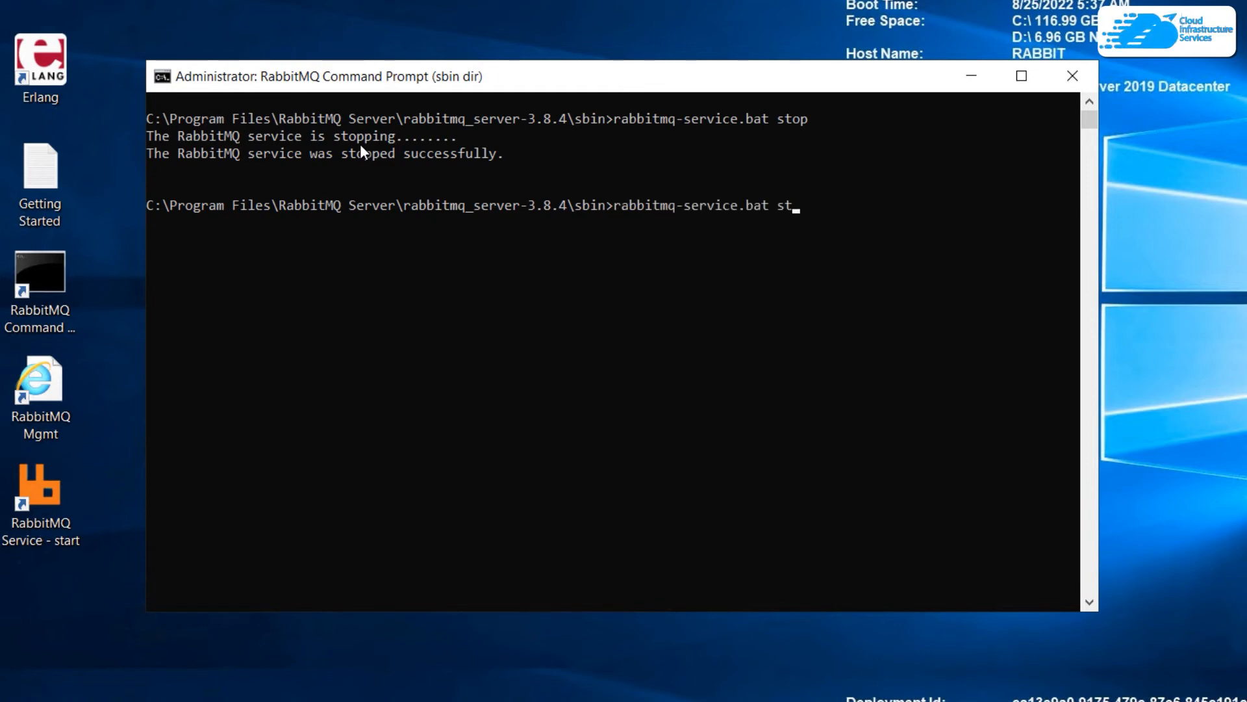
pyautogui.write('art')
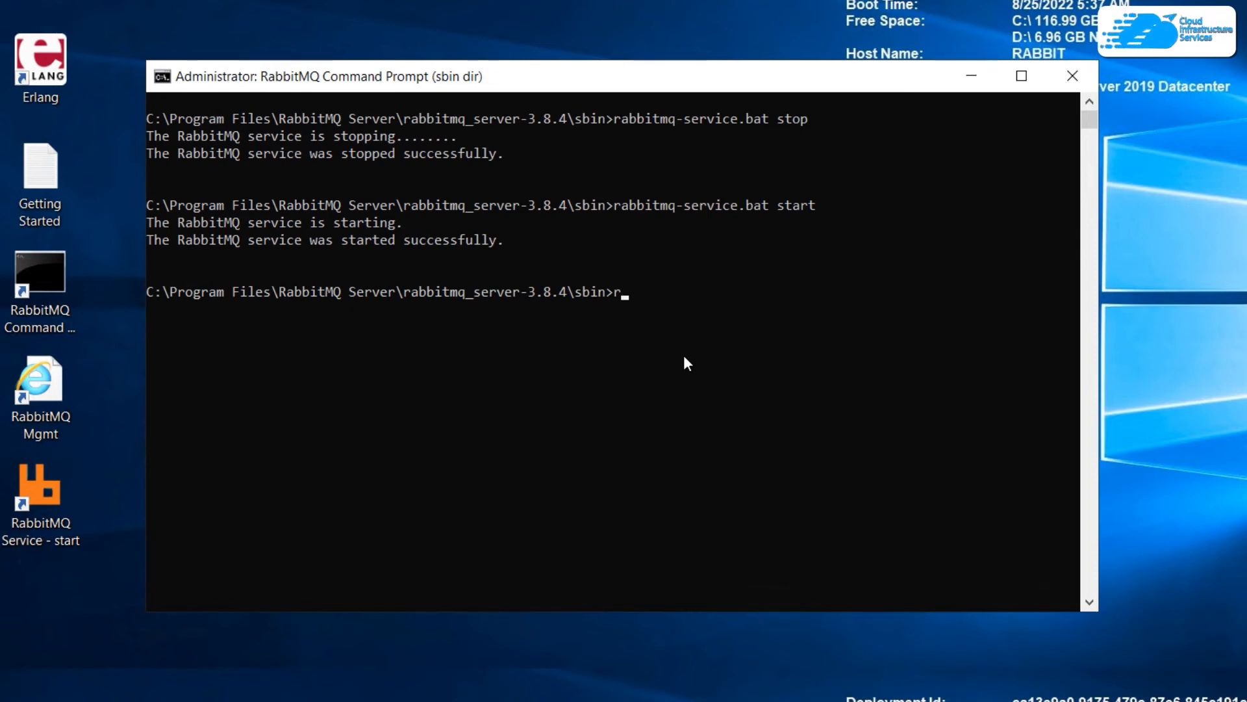
pyautogui.write('abbitmq-service.bat stop')
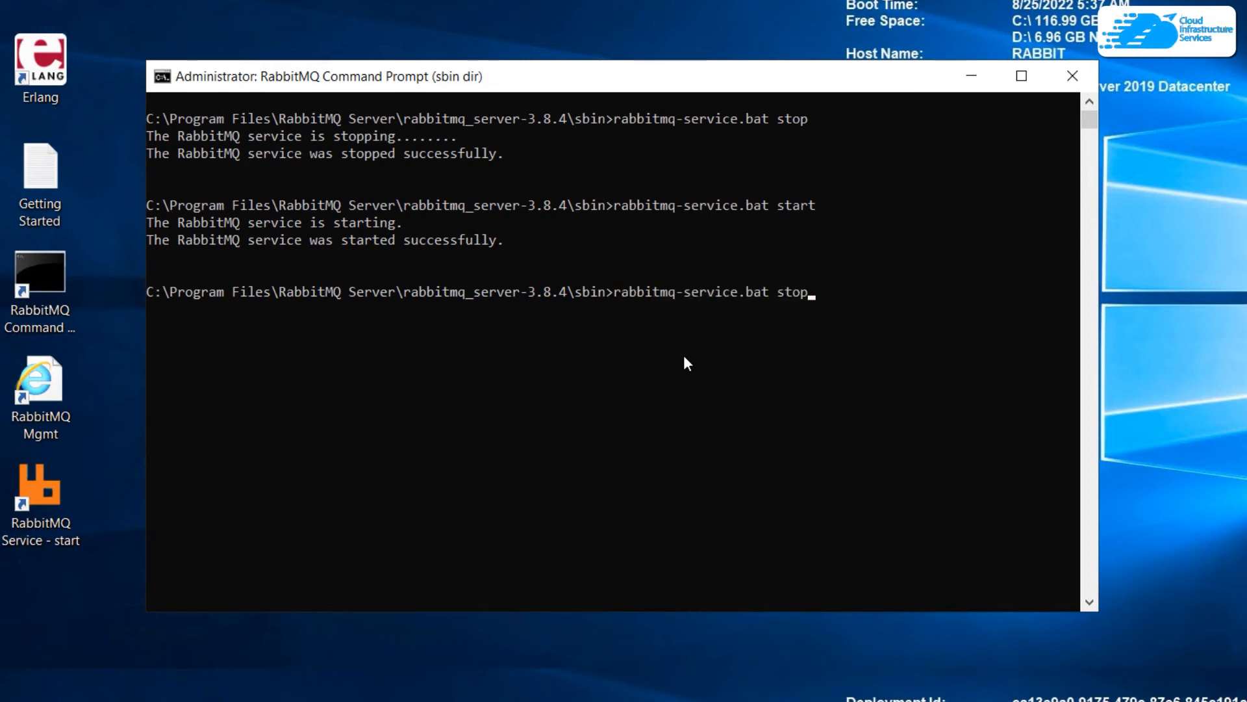
pyautogui.write('rabbitmqctl status')
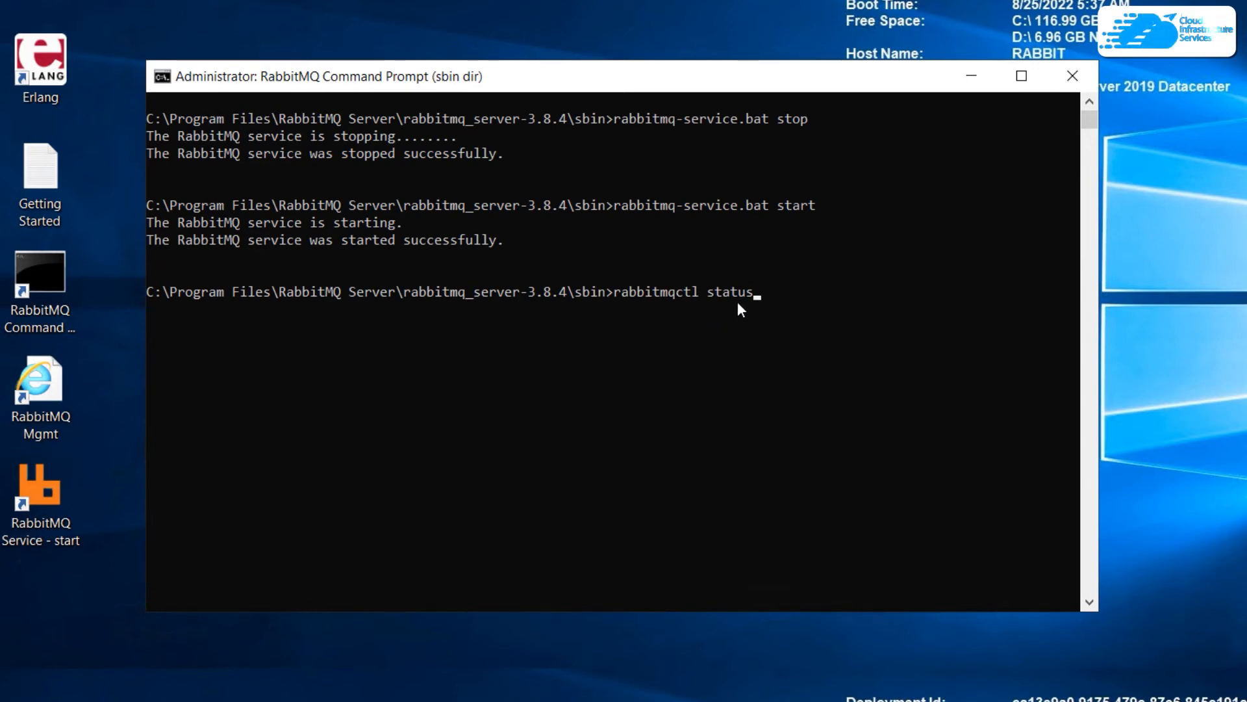
# - Run rabbitmqctl status to list disk space, totals and listeners on ports 5672 and 15672
pyautogui.press('enter')
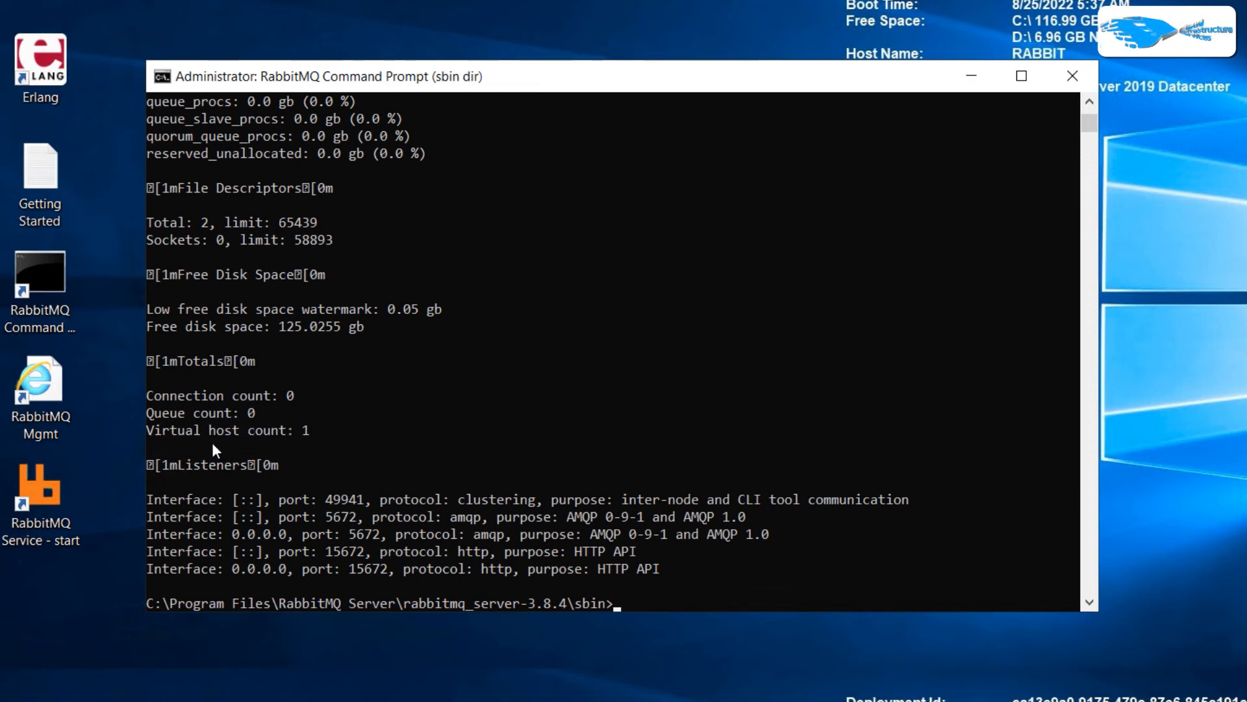
pyautogui.moveTo(300, 456)
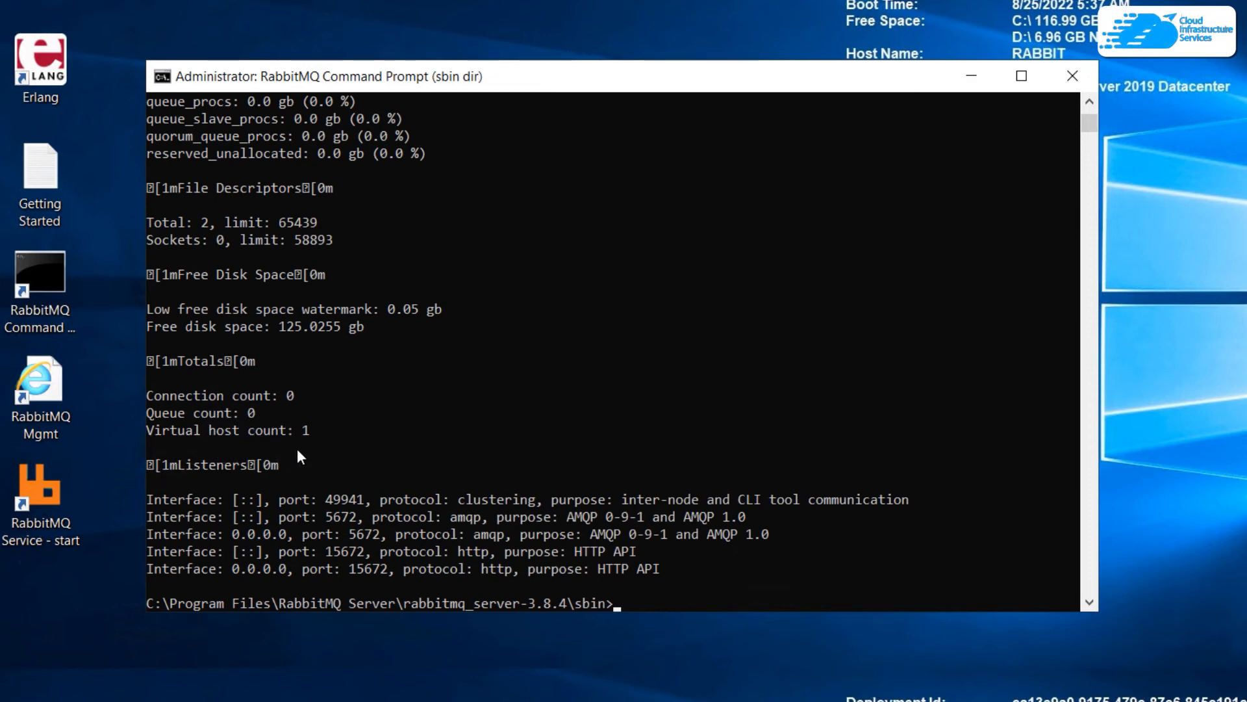
pyautogui.moveTo(430, 538)
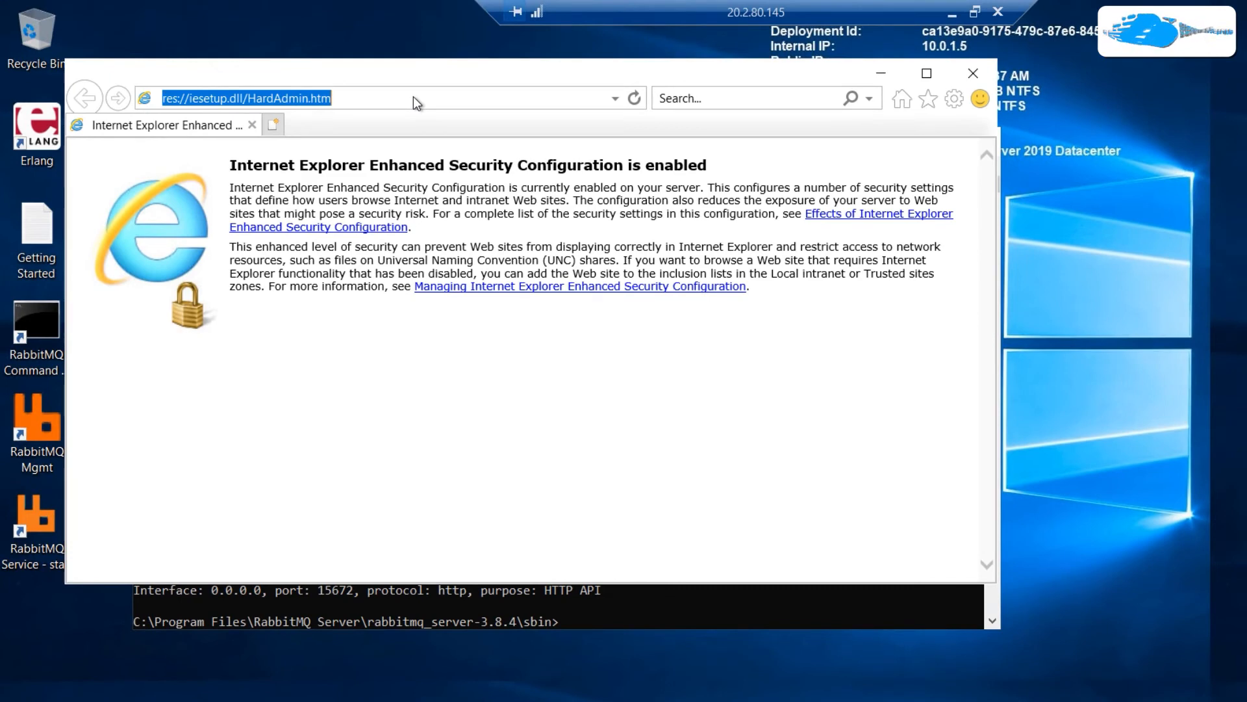
pyautogui.write('http://localhost:15672/')
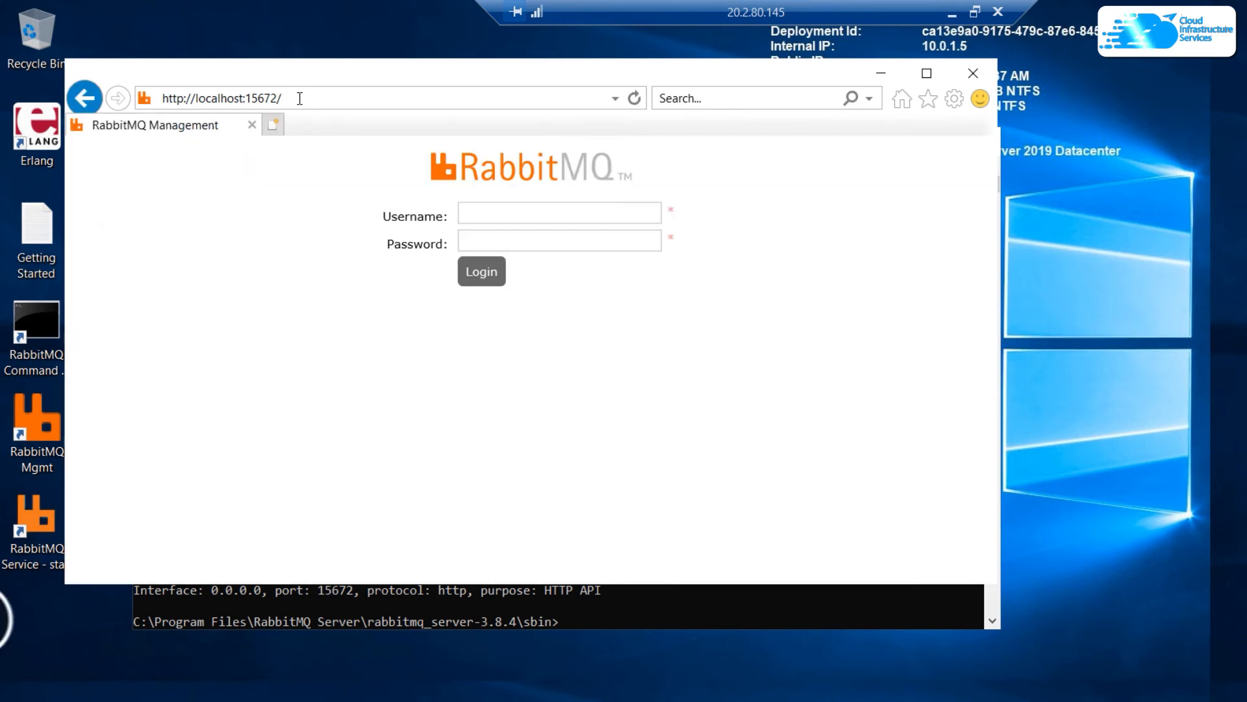
pyautogui.click(480, 270)
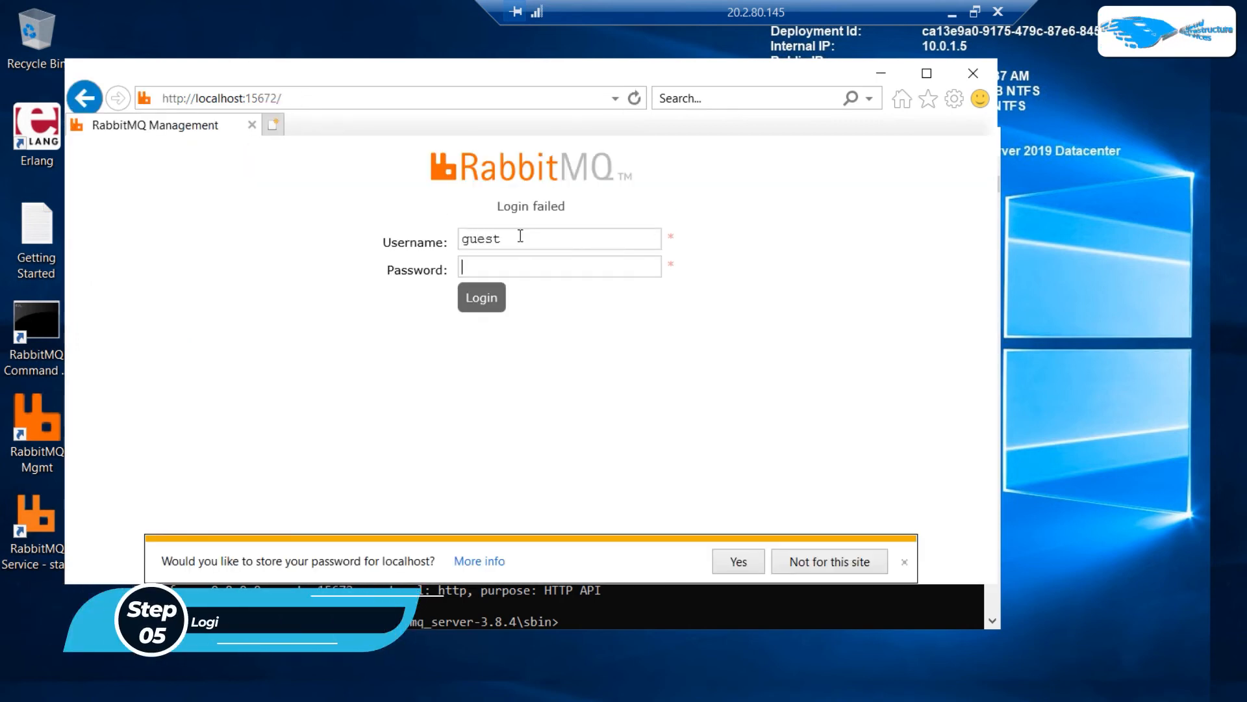
pyautogui.write('guest')
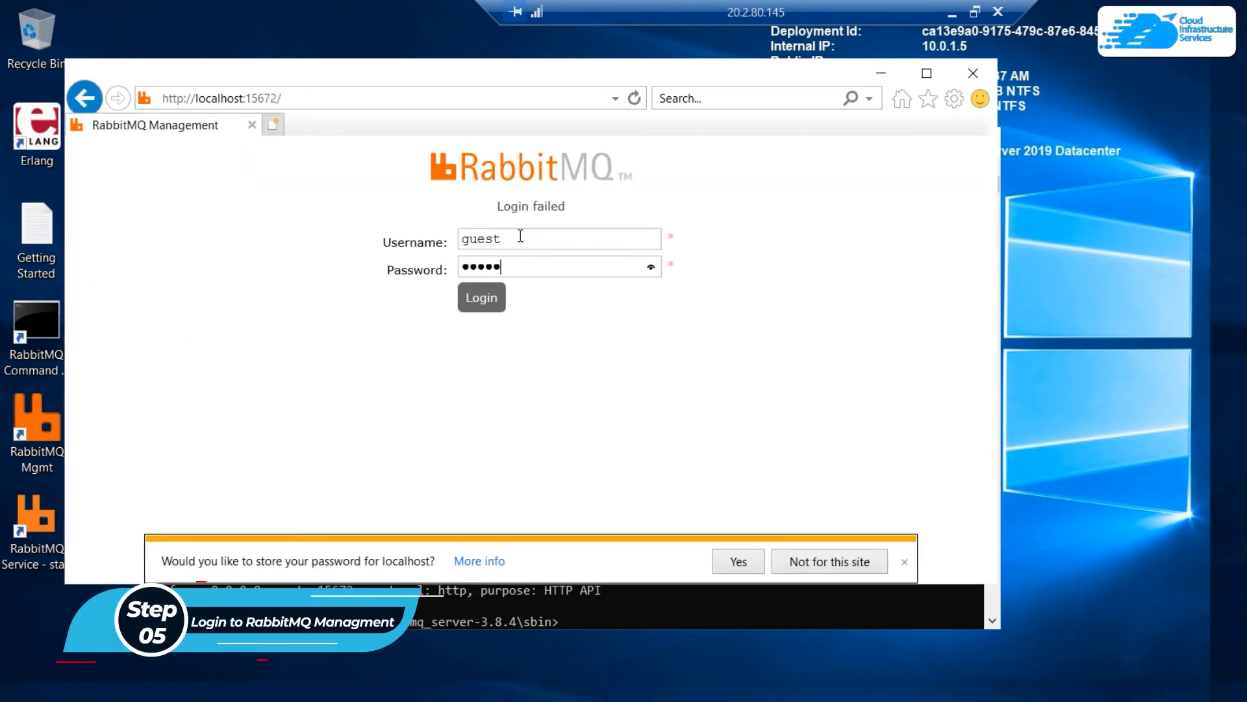
pyautogui.click(480, 296)
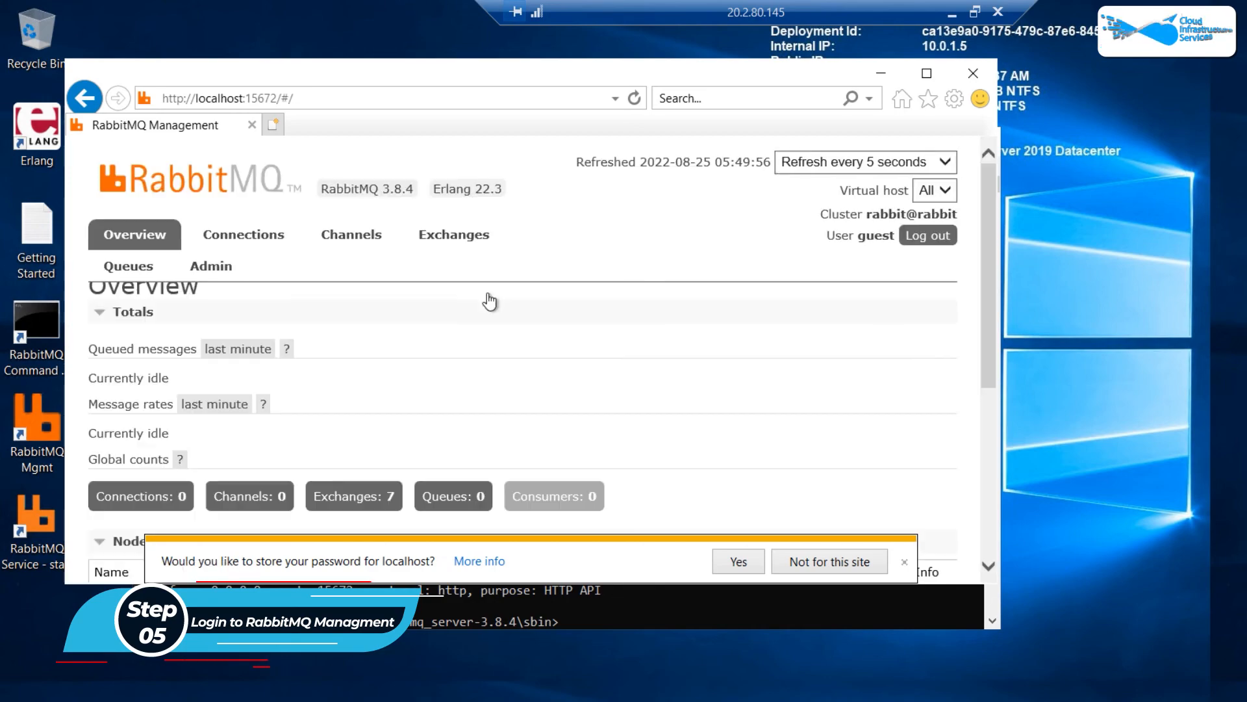
pyautogui.click(926, 72)
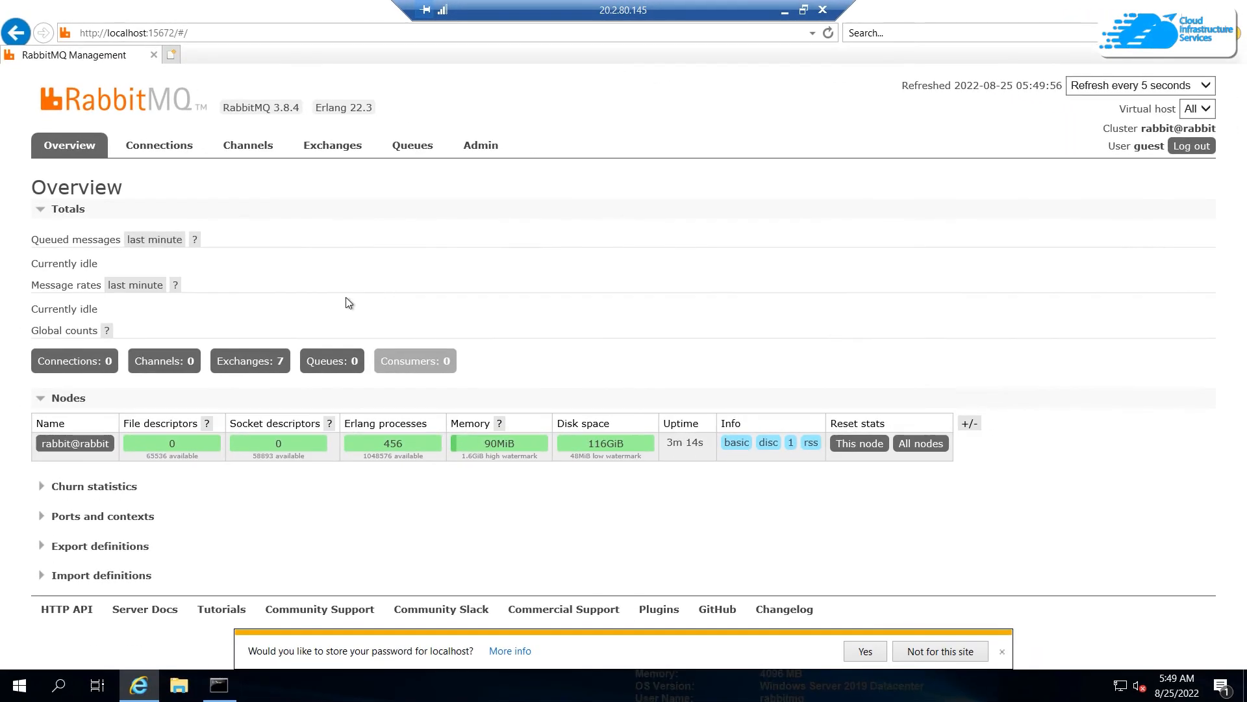
pyautogui.moveTo(358, 295)
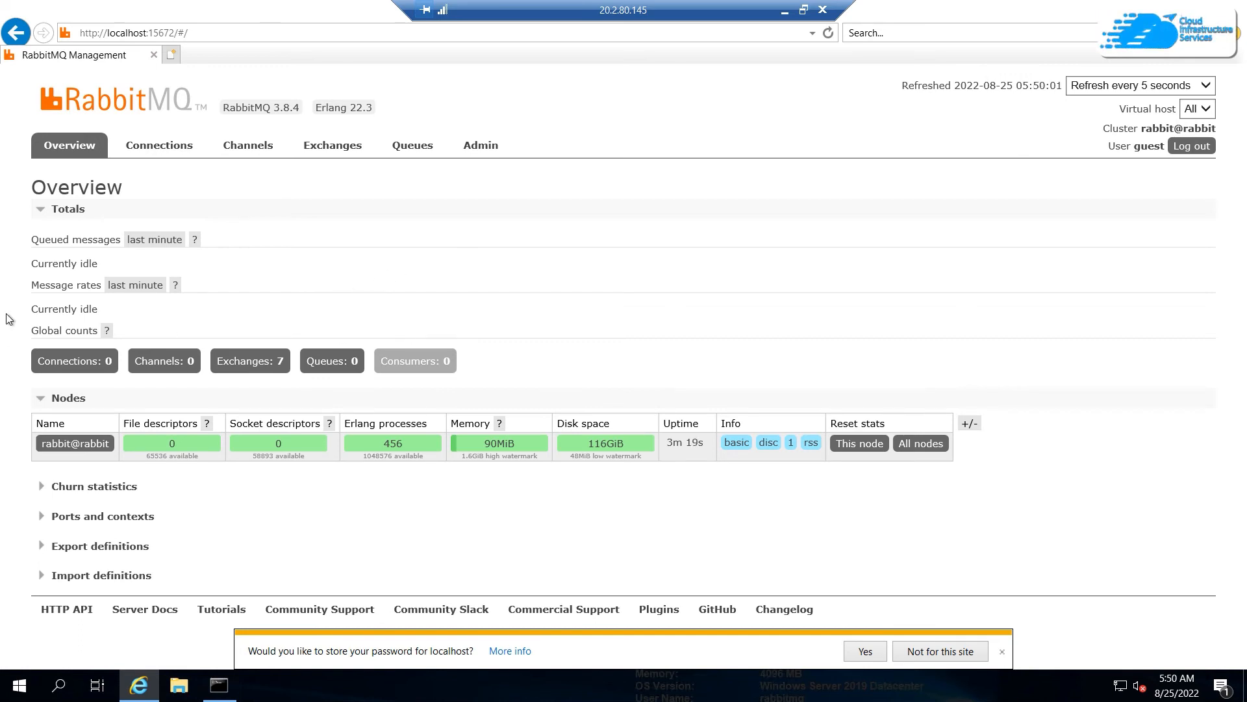
pyautogui.moveTo(1074, 257)
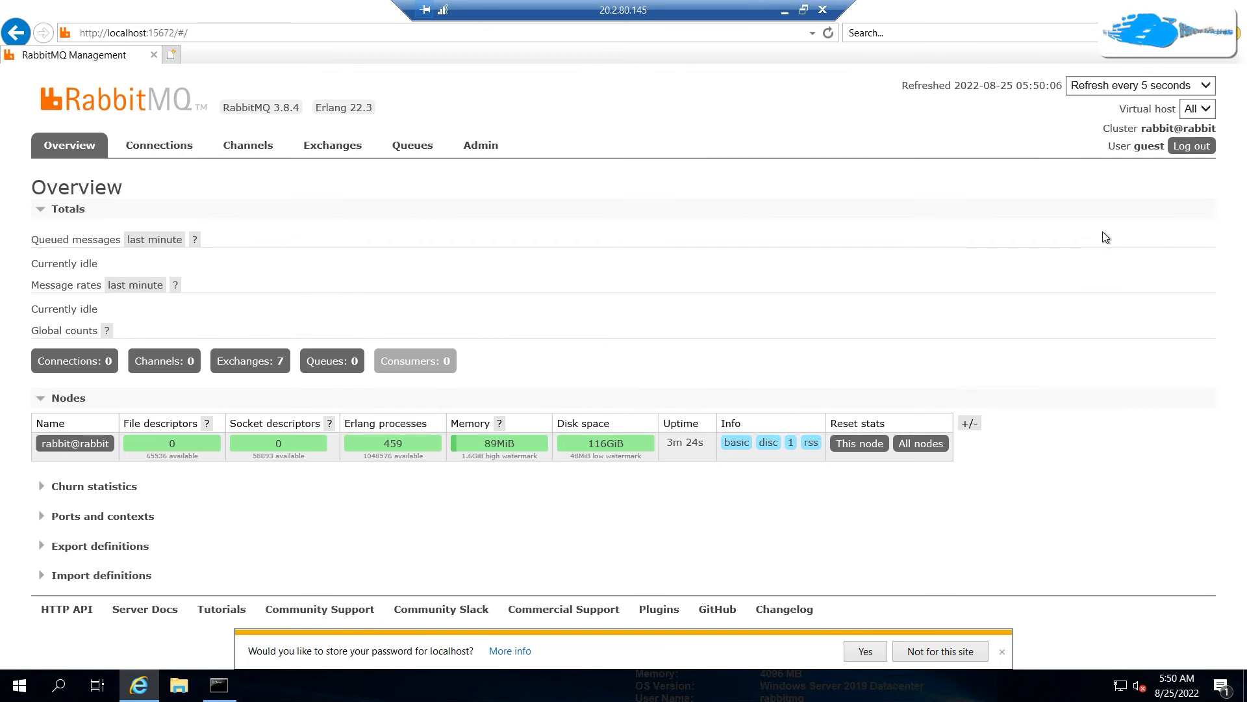
pyautogui.moveTo(666, 239)
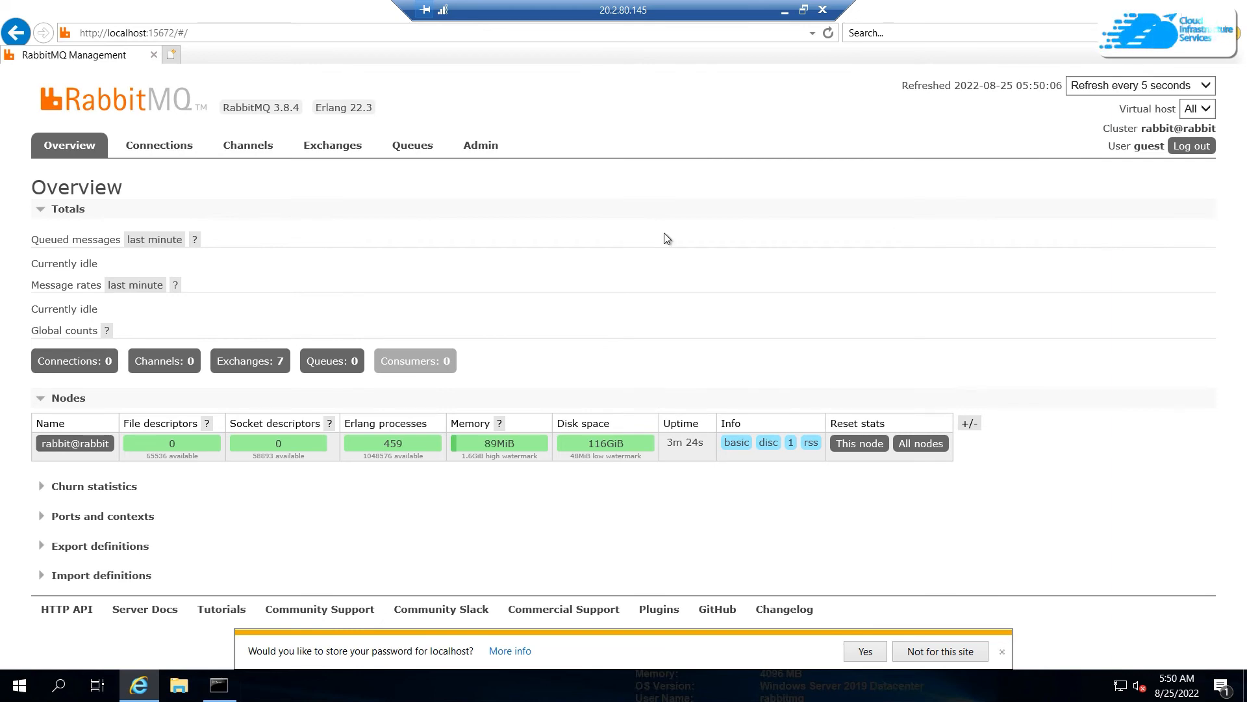
pyautogui.moveTo(563, 243)
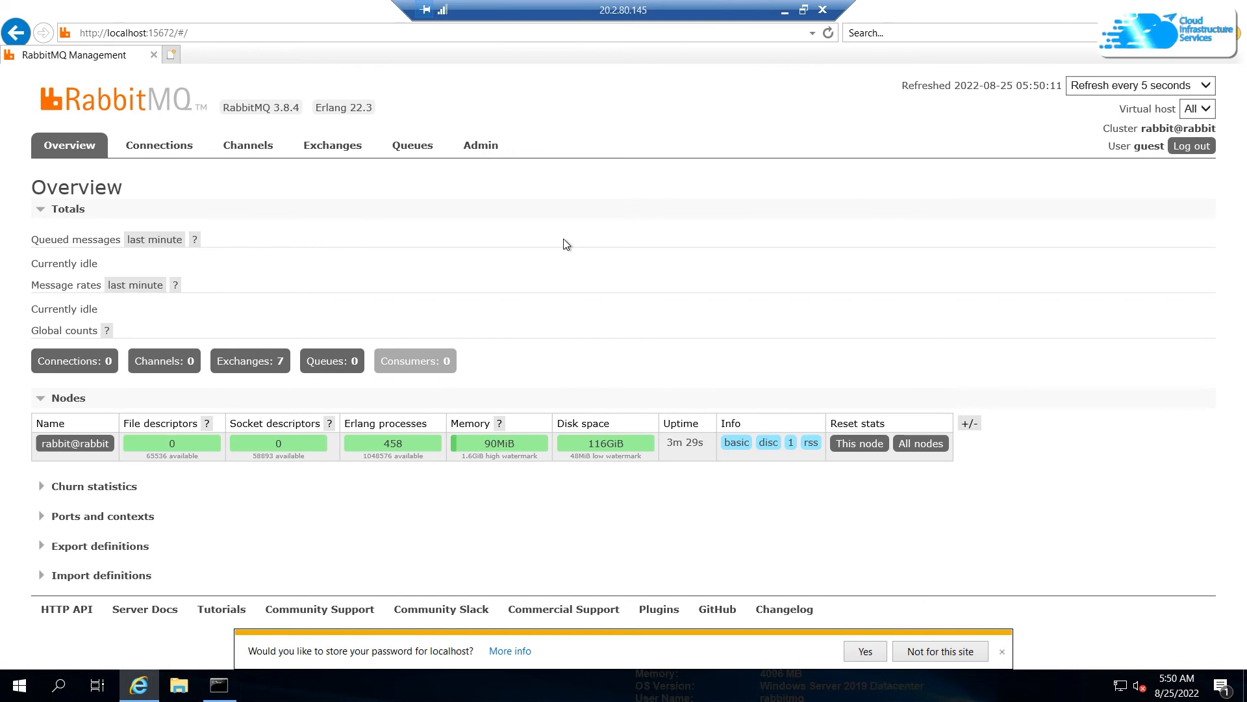
pyautogui.moveTo(284, 308)
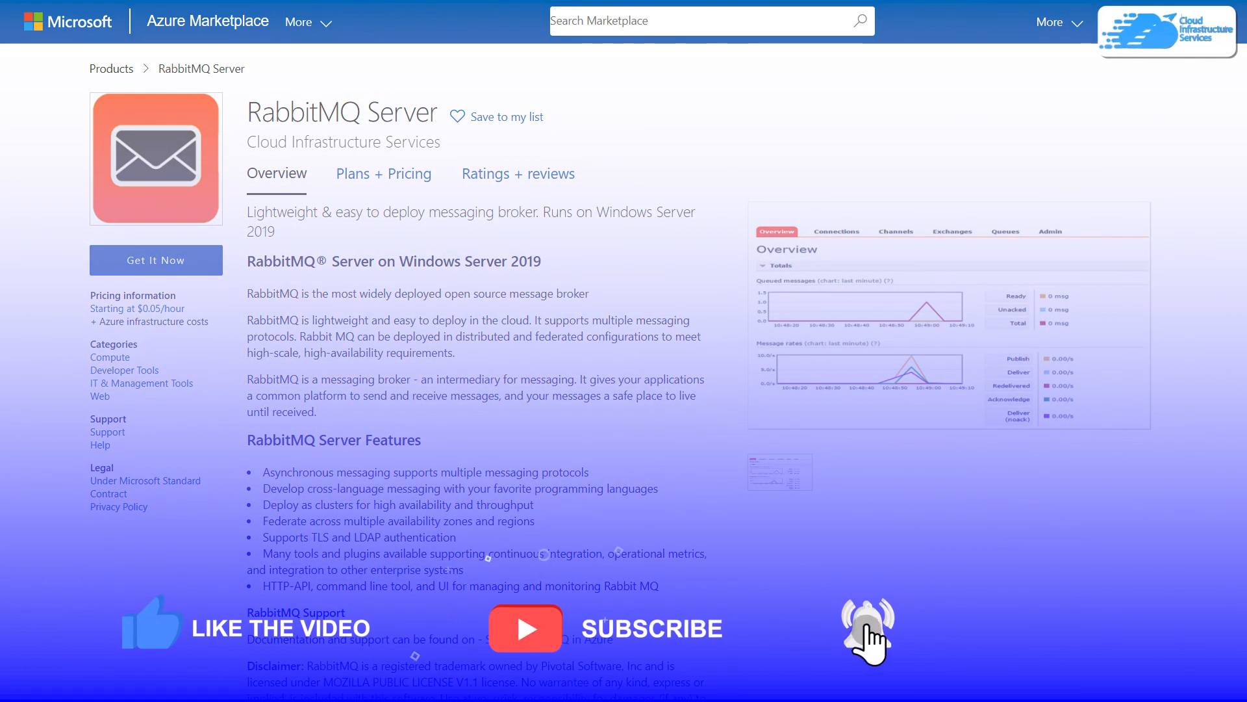
# - Show the RabbitMQ Server listing's Overview page in Azure Marketplace
pyautogui.click(867, 626)
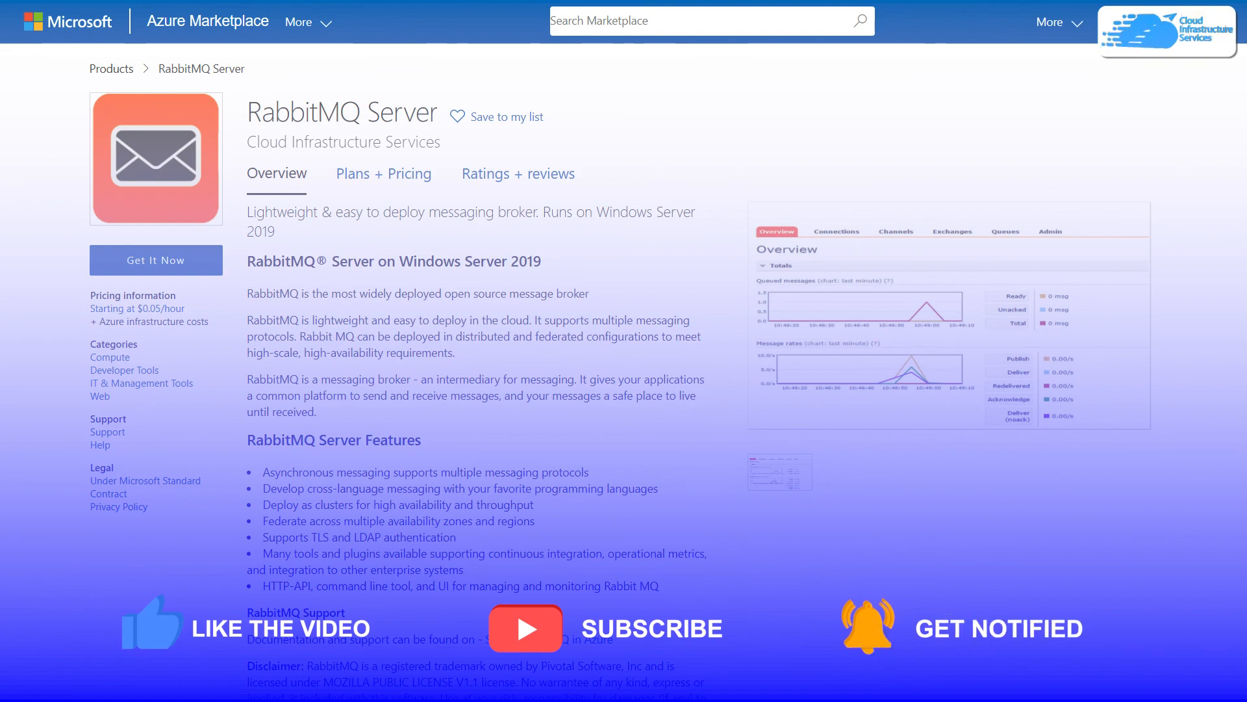